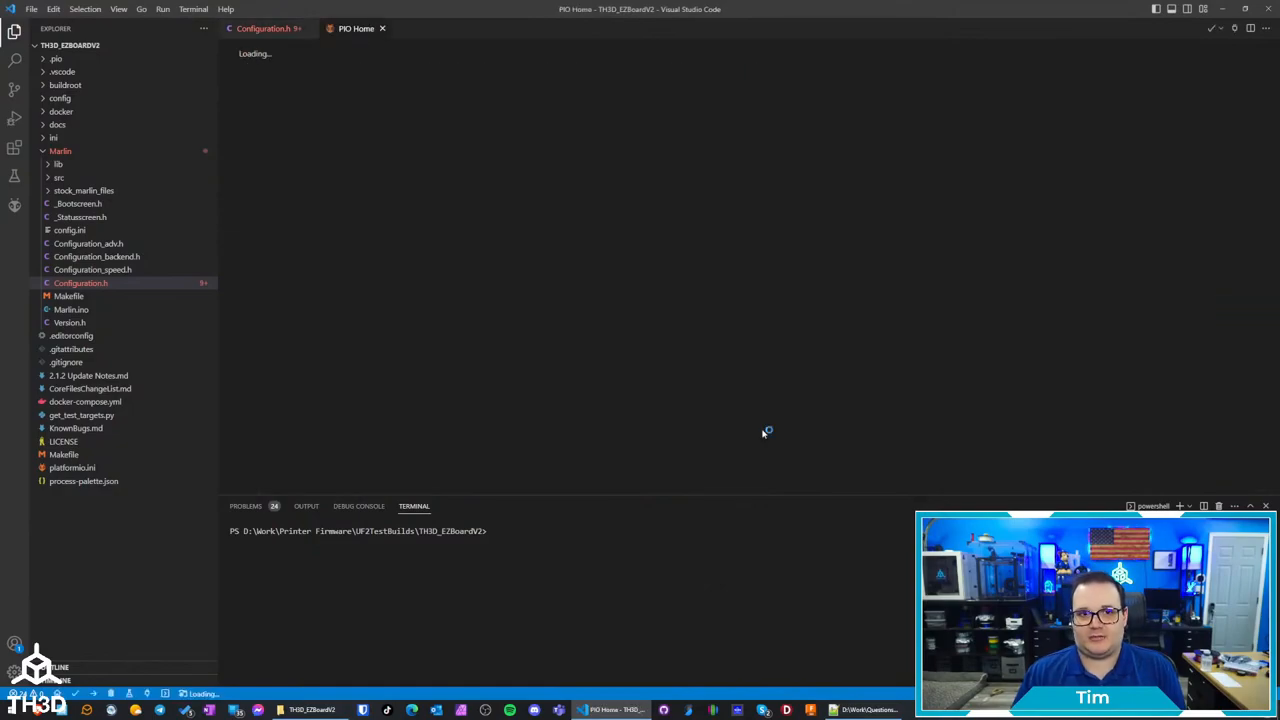
View platformio.ini, then return to Configuration.h at the Build Volume Settings (300×300×400)
left_click(72, 468)
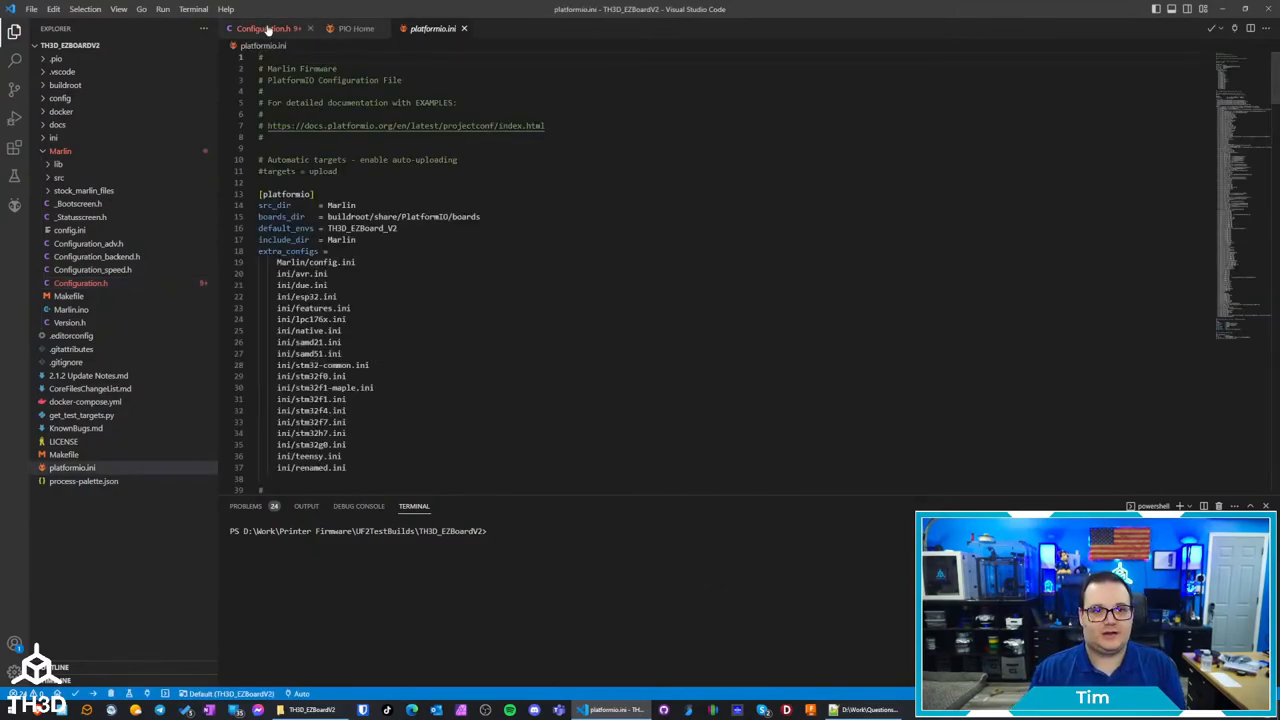
left_click(264, 28)
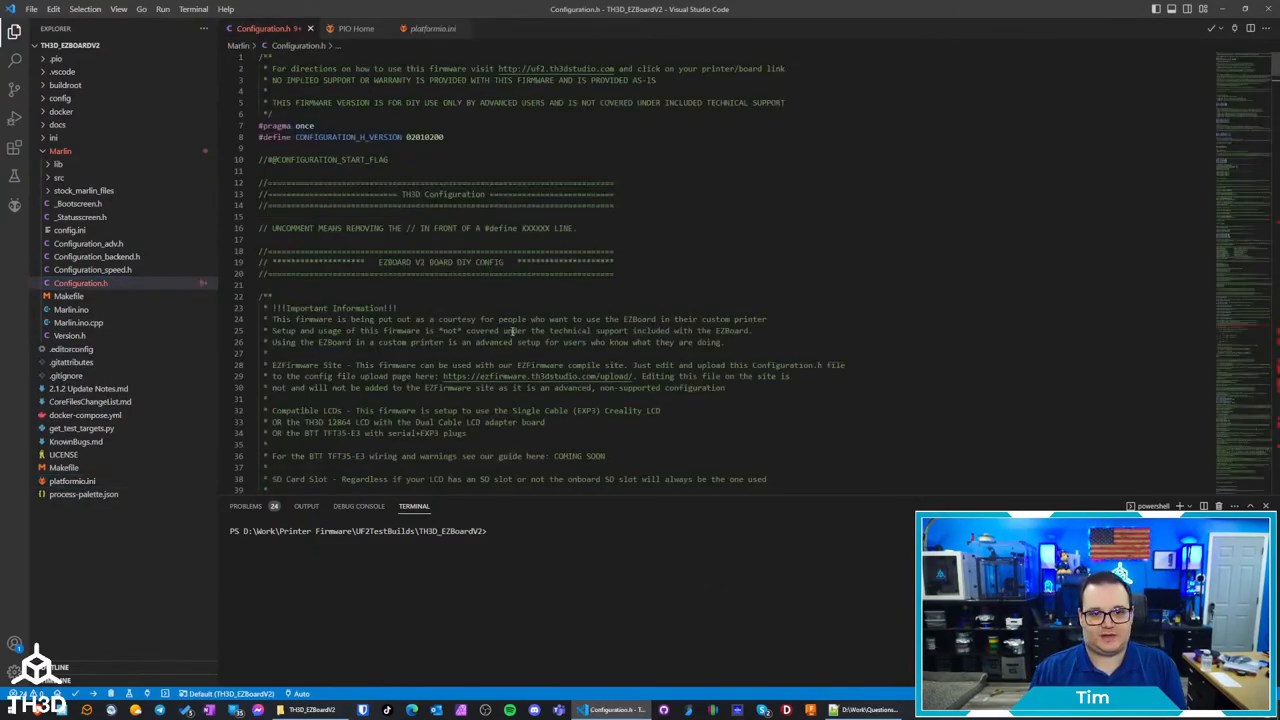
scroll("down", 3)
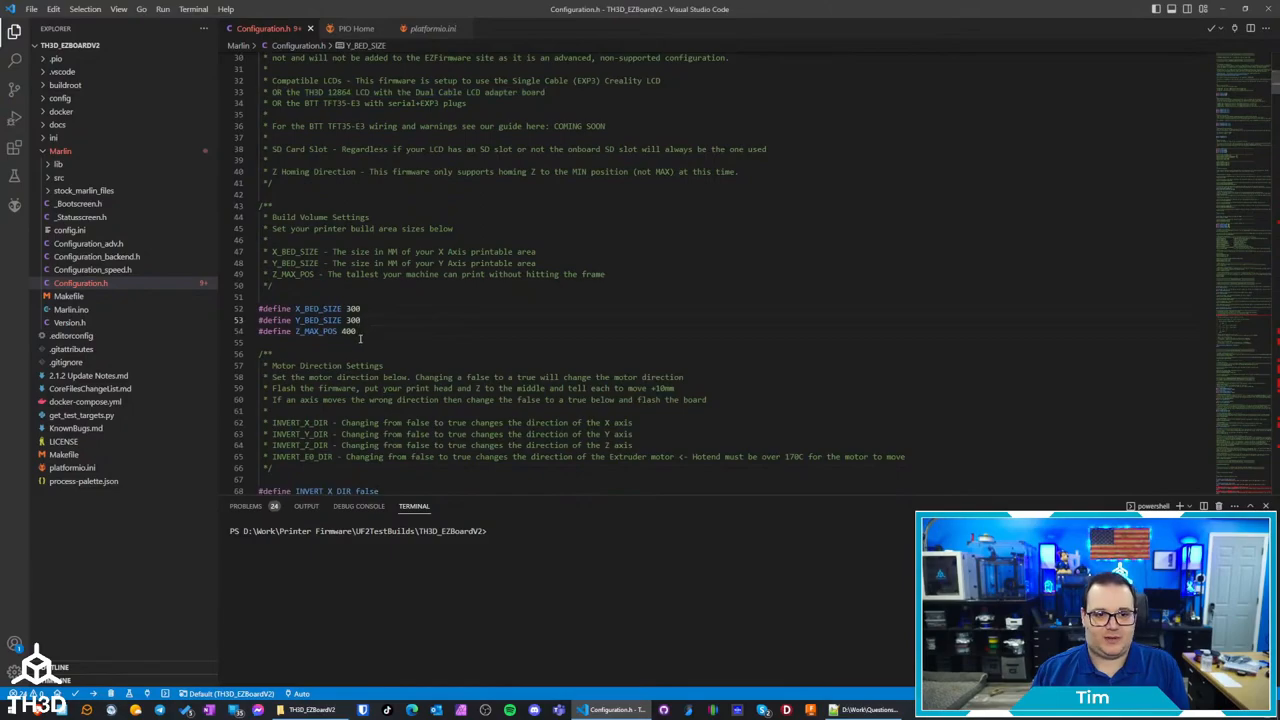
Review the INVERT_*_DIR and *_ENDSTOP_LOGIC lines, then reach the Steps per MM section
scroll("down", 3)
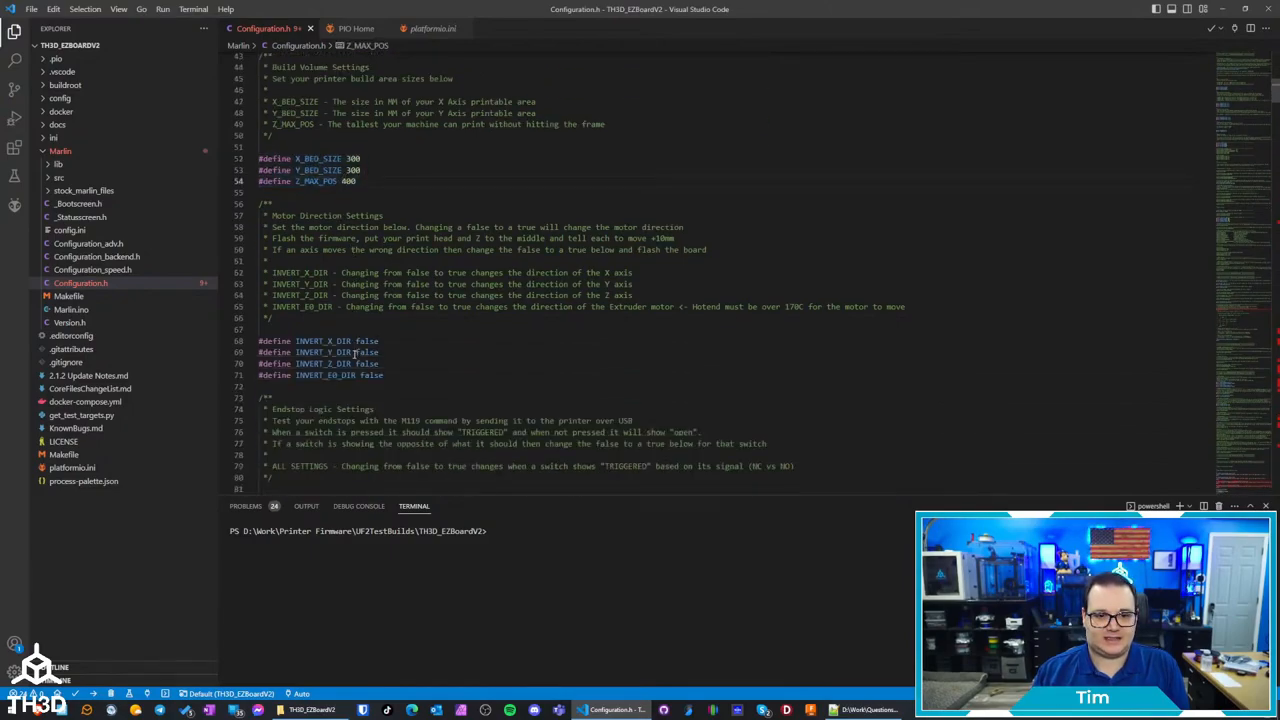
left_click_drag(264, 228, 708, 250)
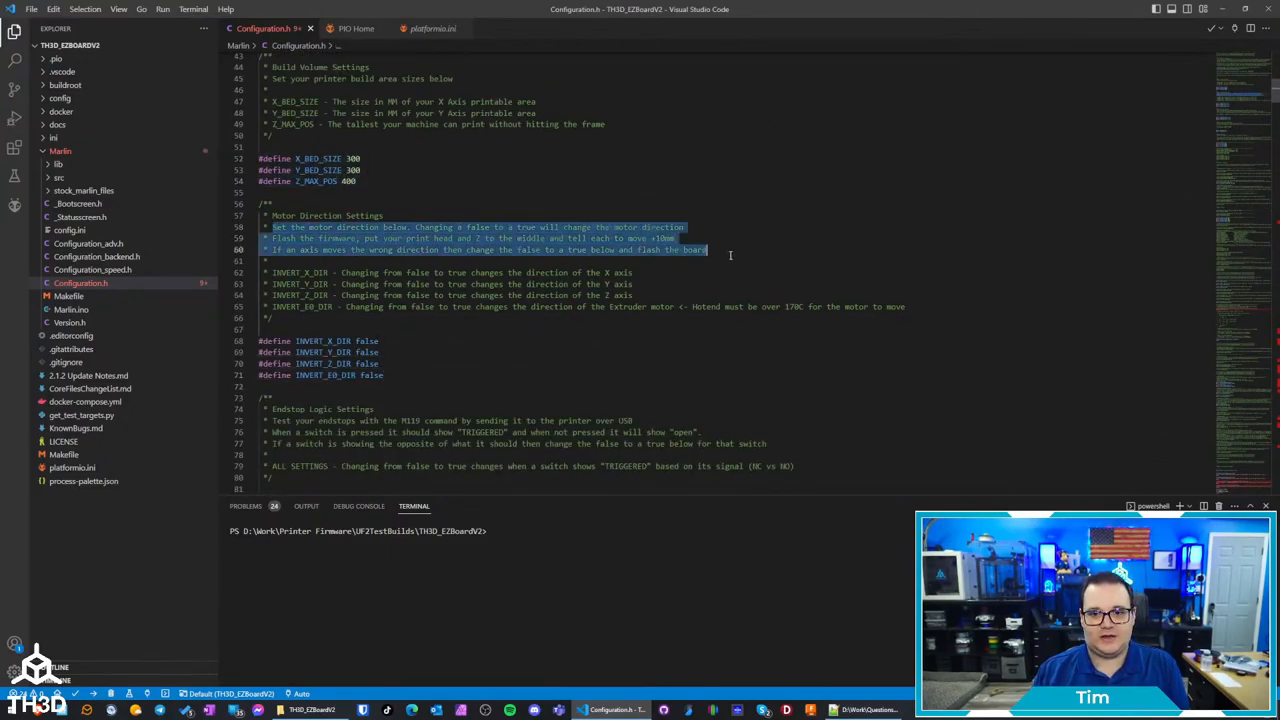
left_click(388, 376)
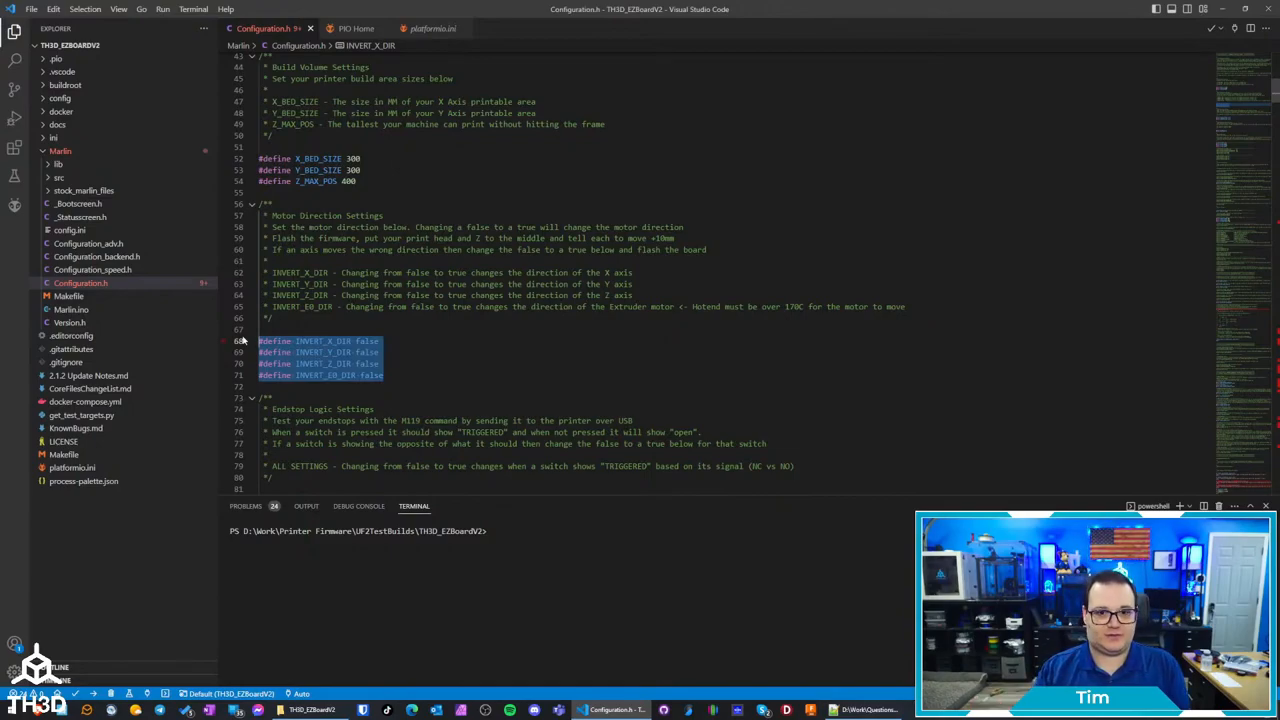
left_click(356, 352)
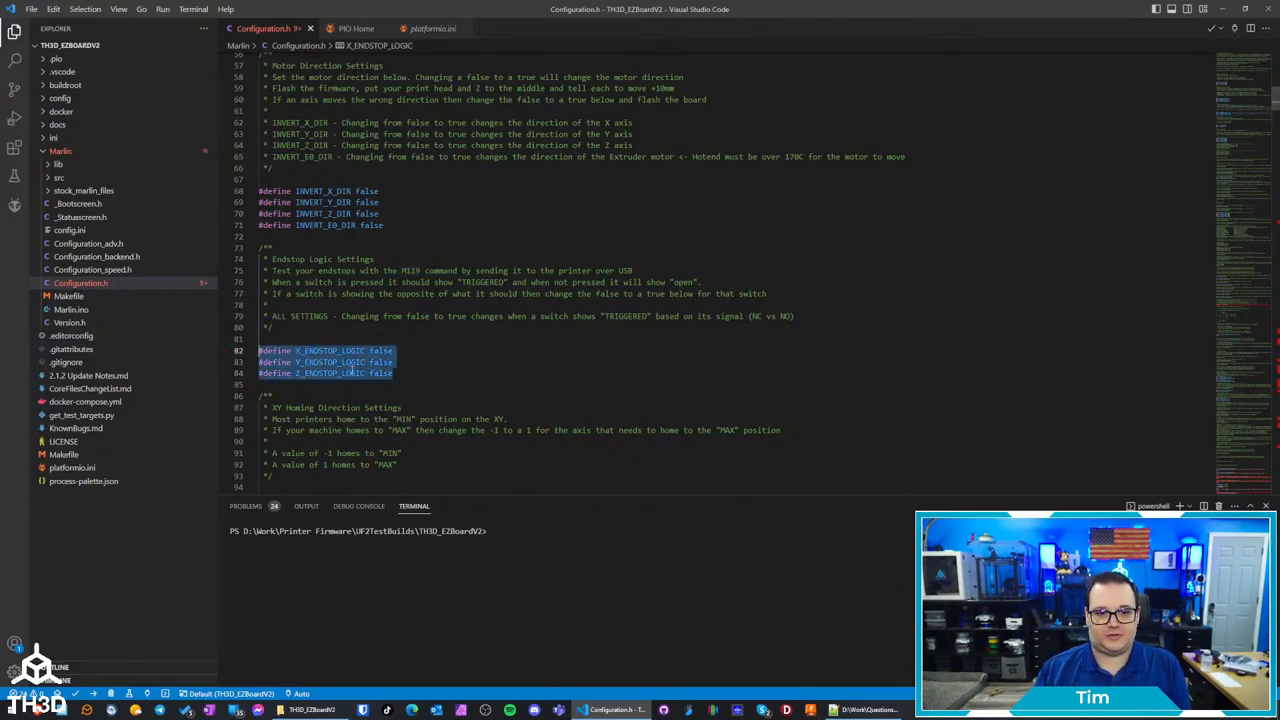
mouse_move(486, 392)
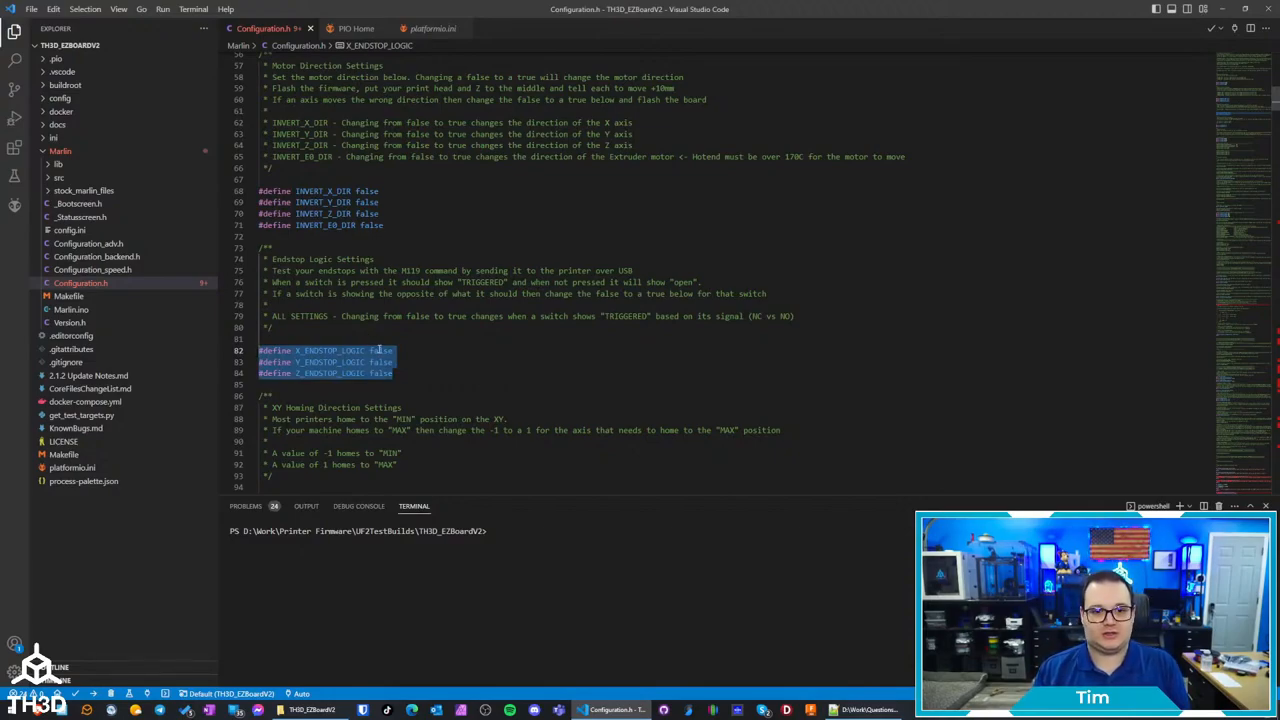
left_click(408, 350)
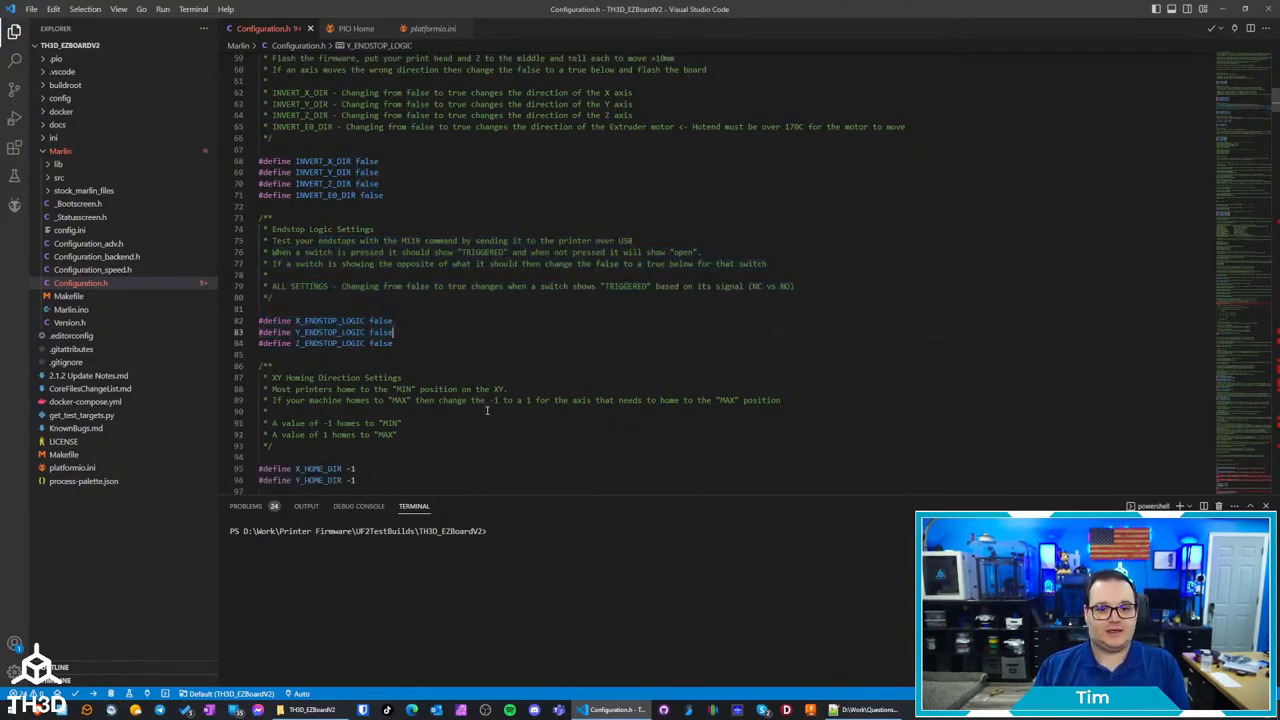
scroll("down", 3)
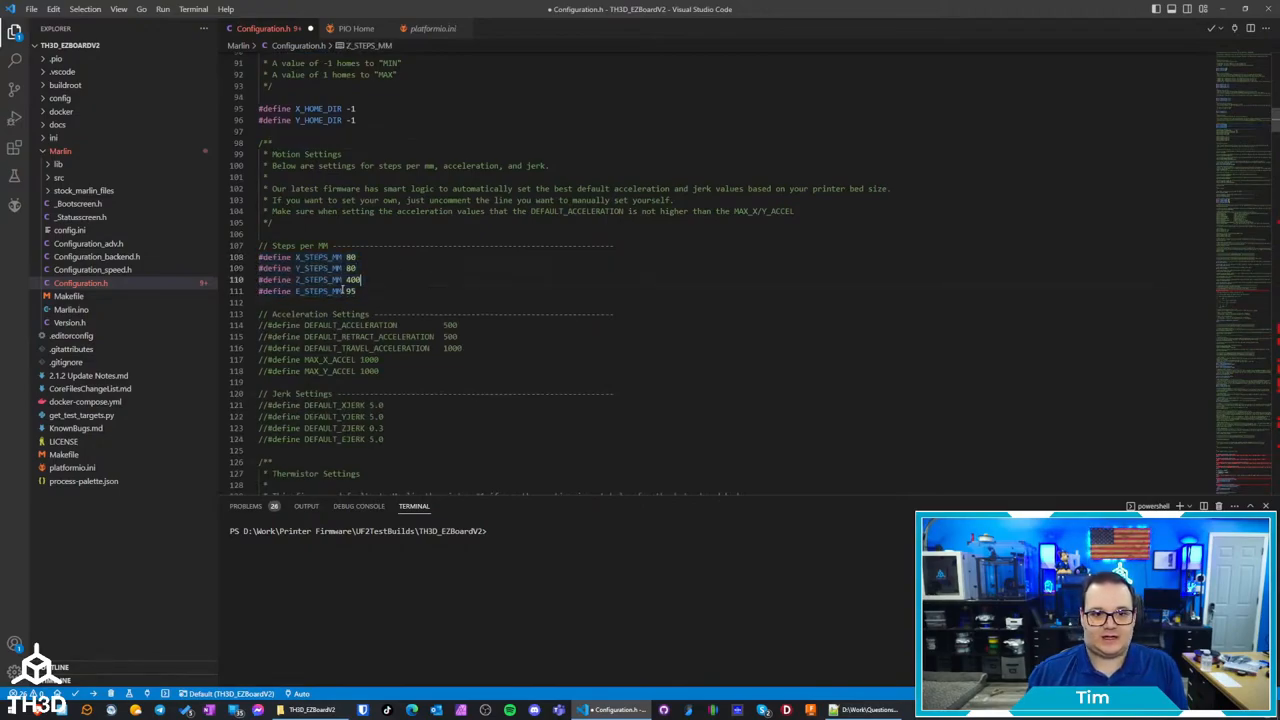
Review the *_STEPS_MM lines, thermistor, baud rate and motor current sections down to Filament Sensor Options
left_click_drag(258, 256, 384, 292)
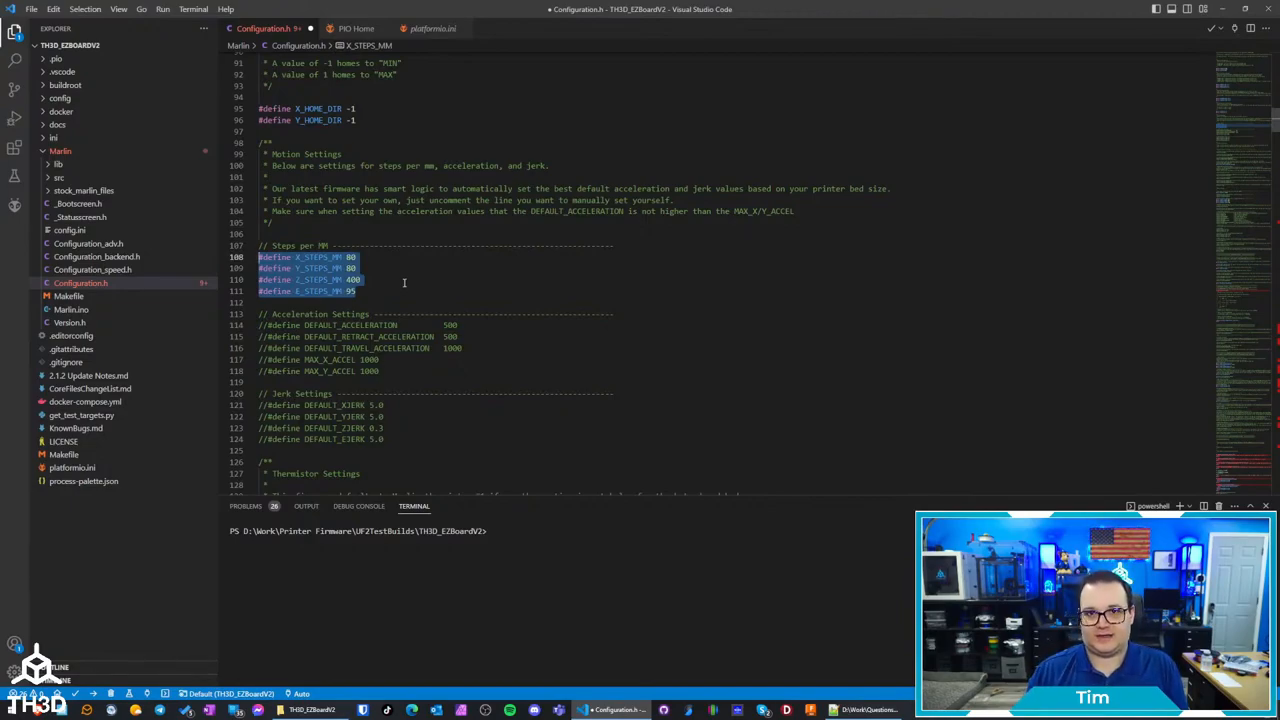
mouse_move(384, 296)
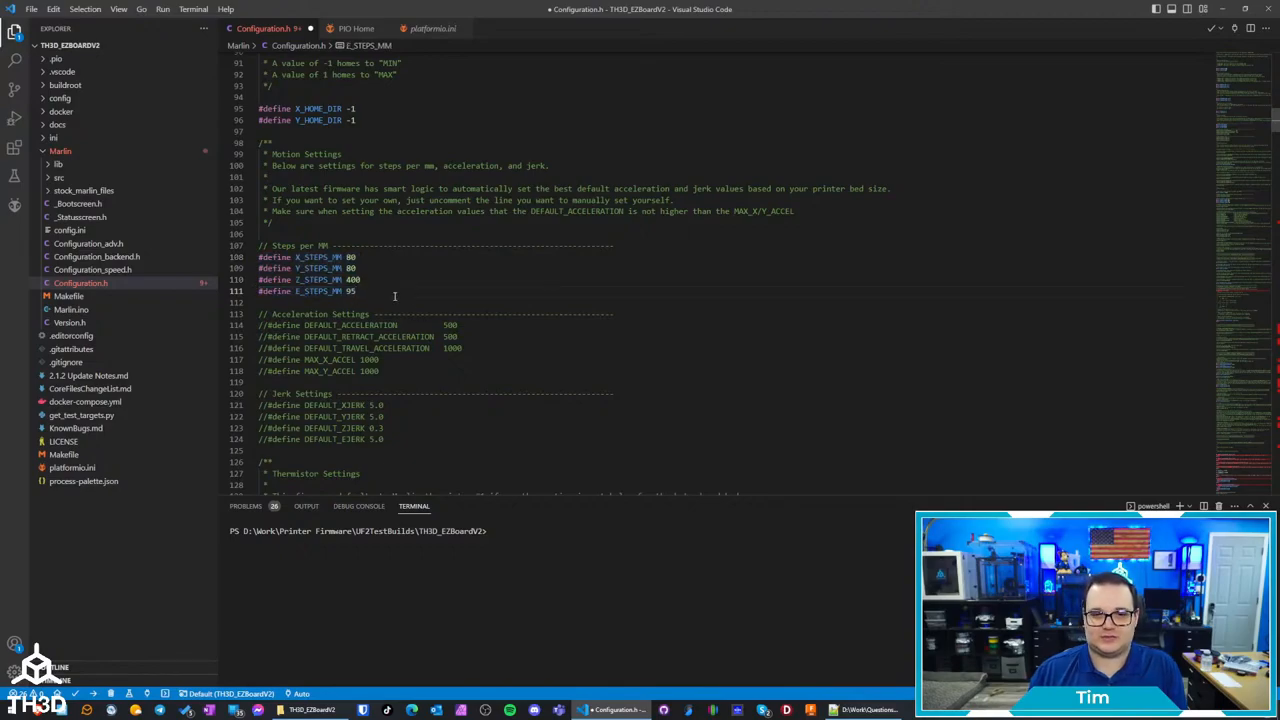
scroll("down", 3)
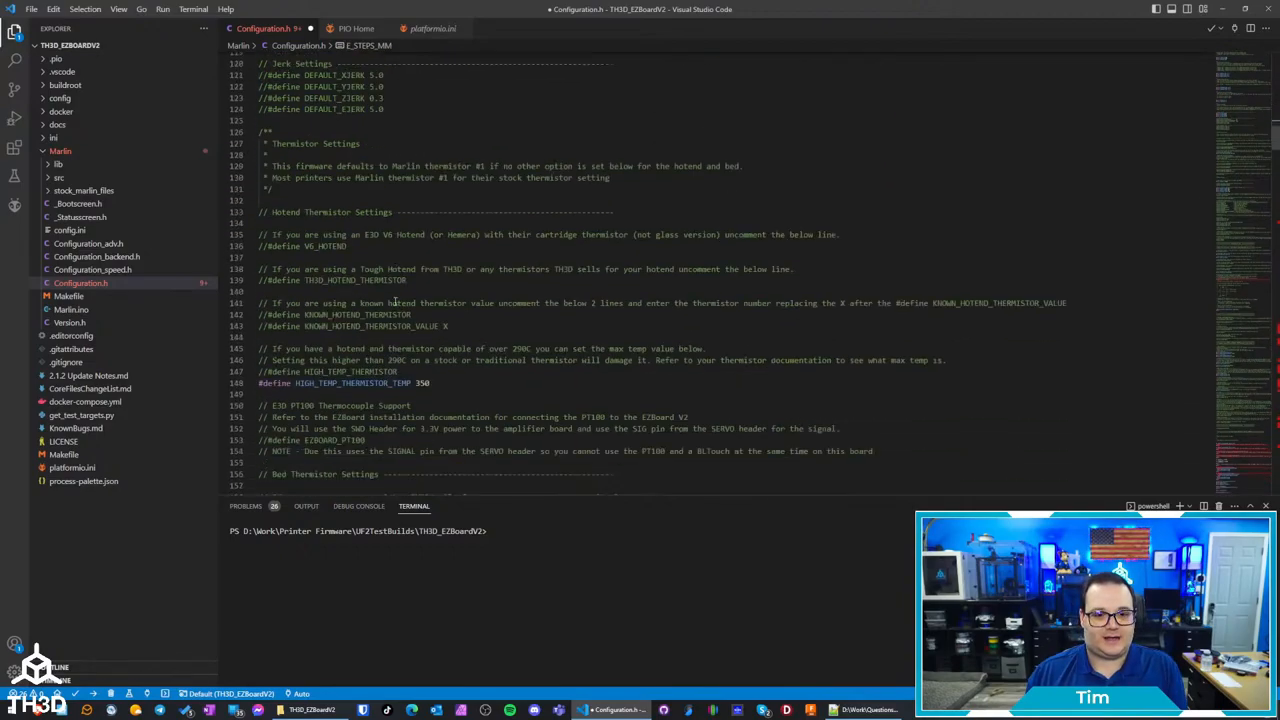
scroll("down", 3)
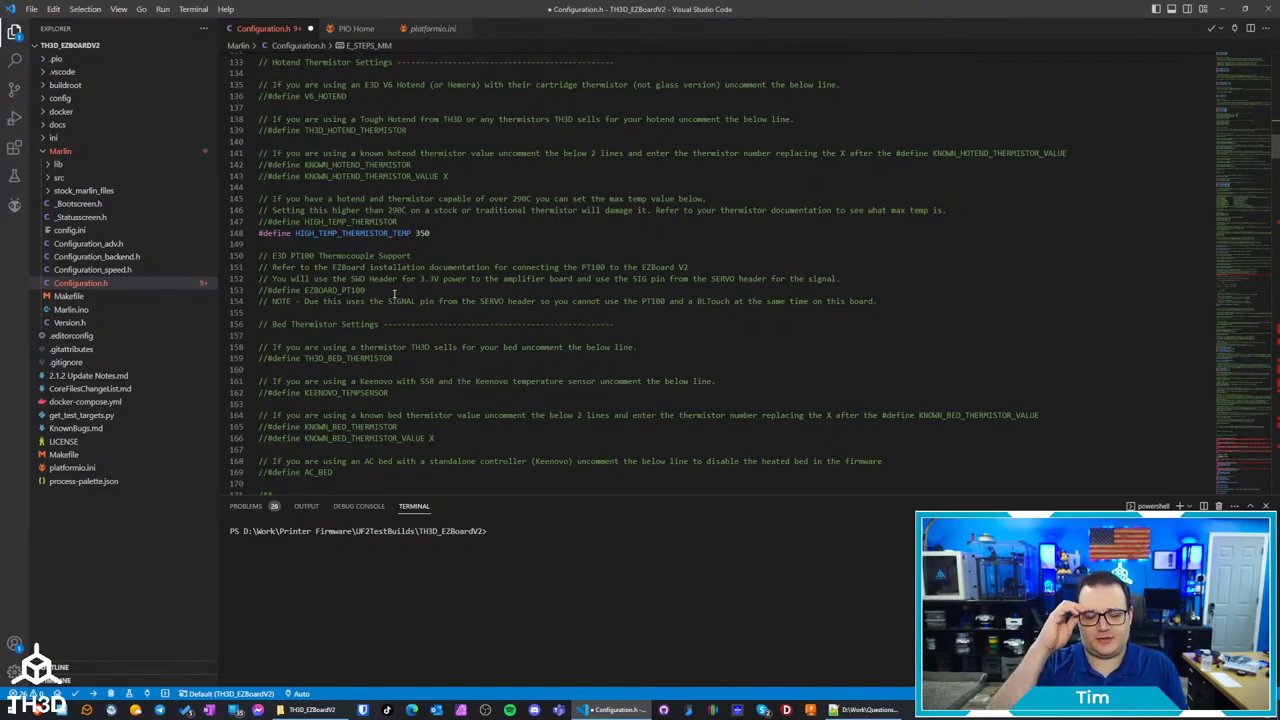
scroll("down", 3)
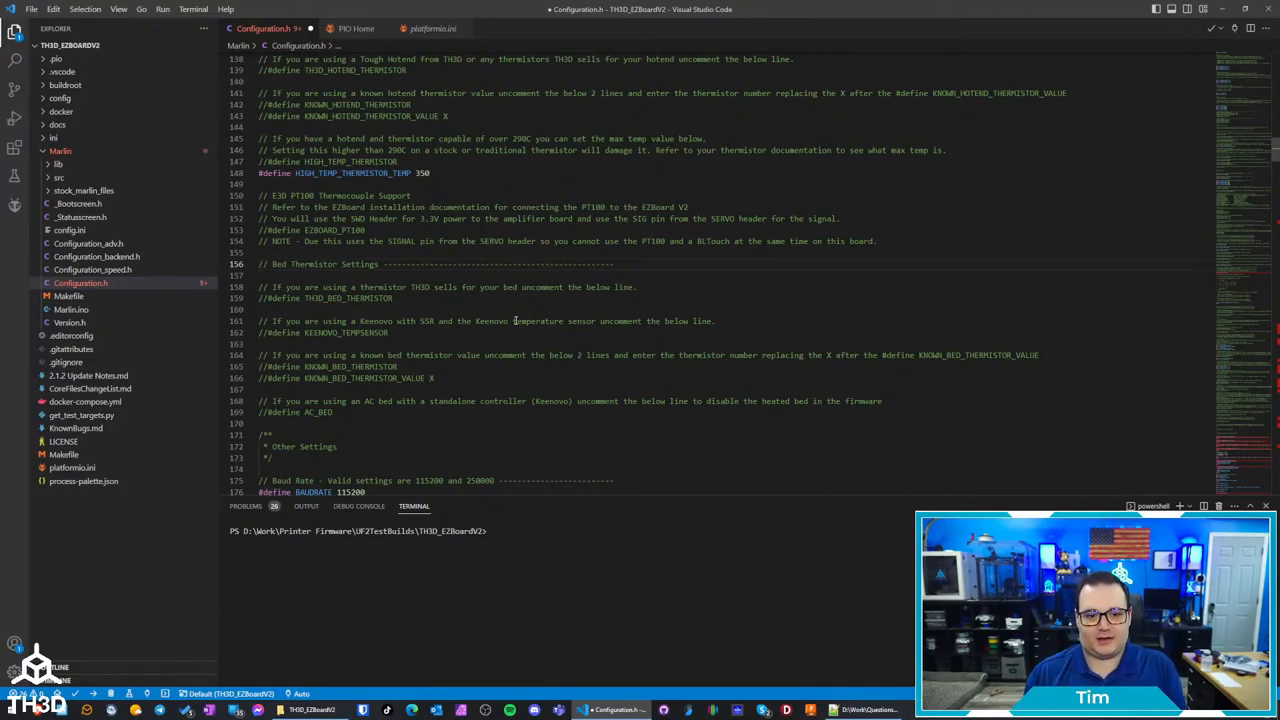
scroll("down", 3)
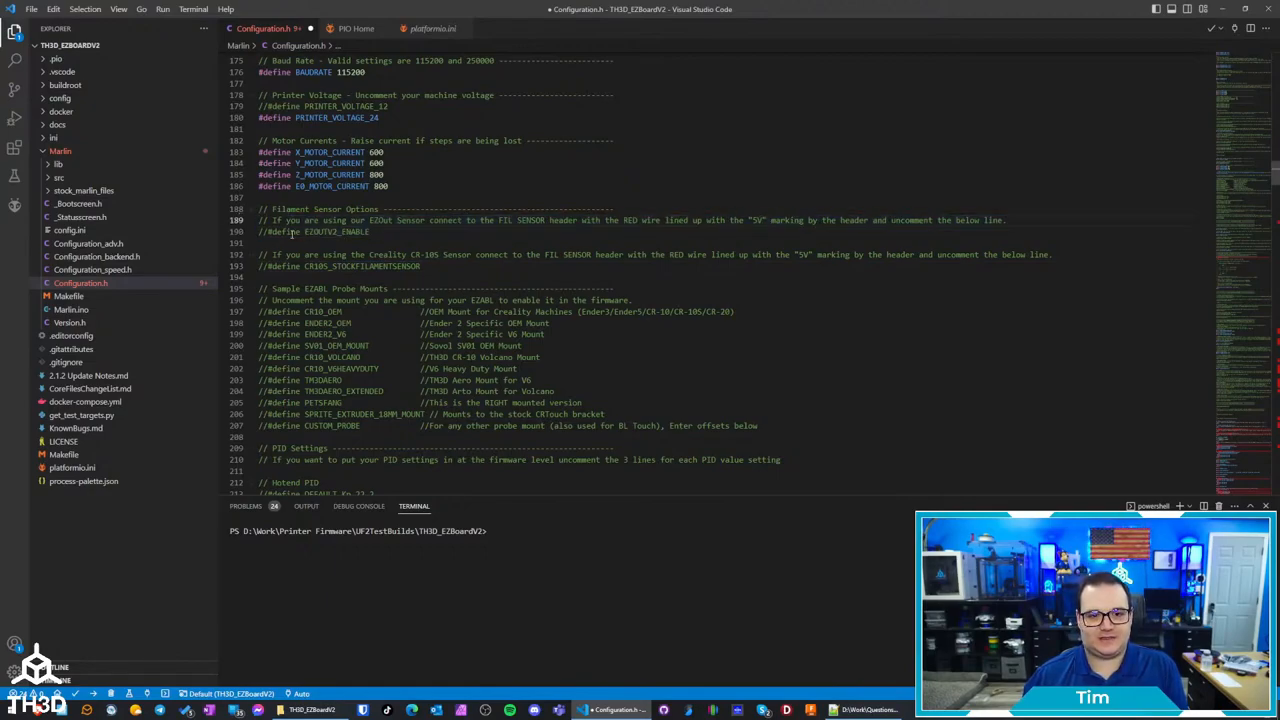
Review the EZABL mount #define list, then switch to Configuration_backend.h in the Explorer
double_click(320, 232)
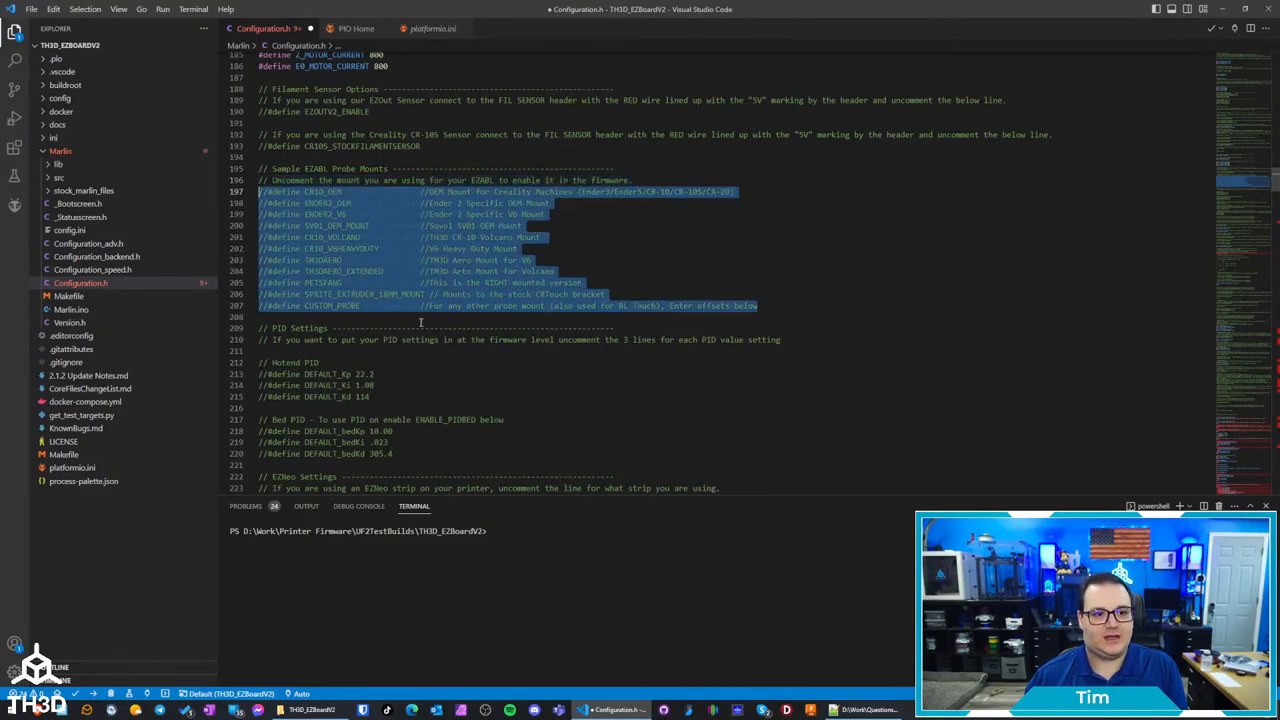
left_click(356, 260)
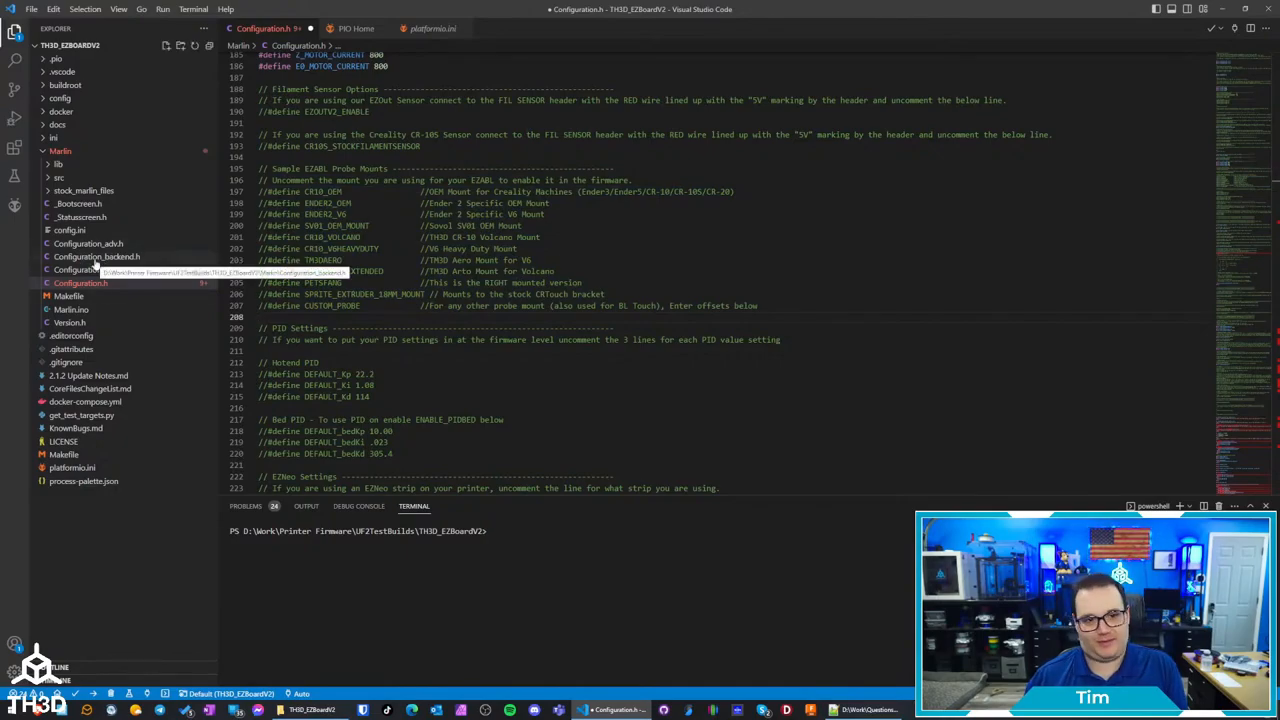
left_click(84, 256)
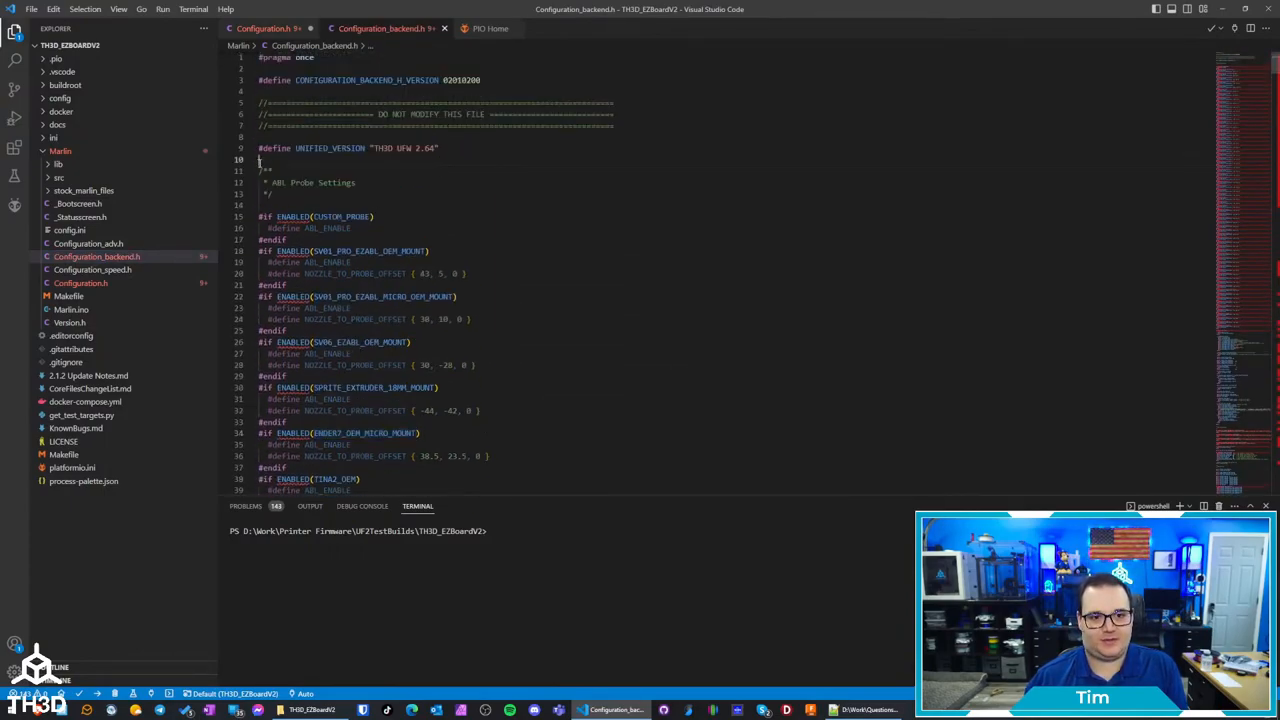
Locate the ENDER6_OEM probe definition in Configuration_backend.h and copy its mount name
scroll("down", 3)
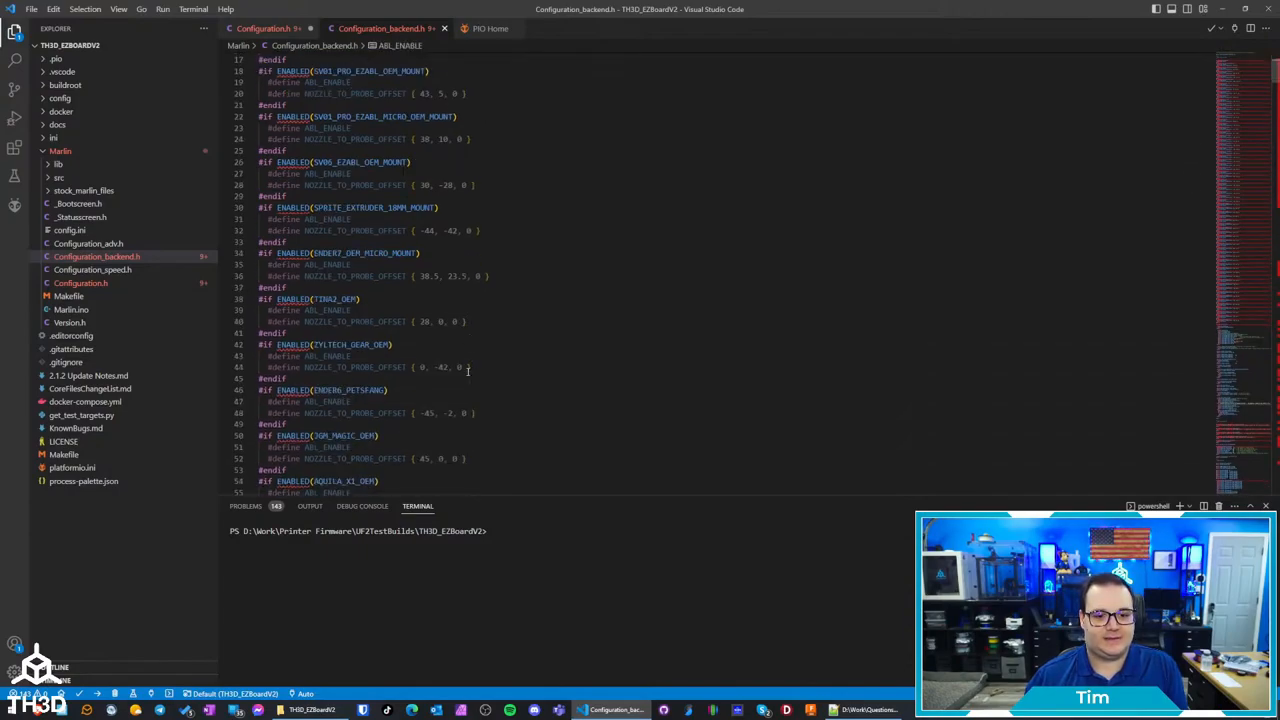
scroll("down", 3)
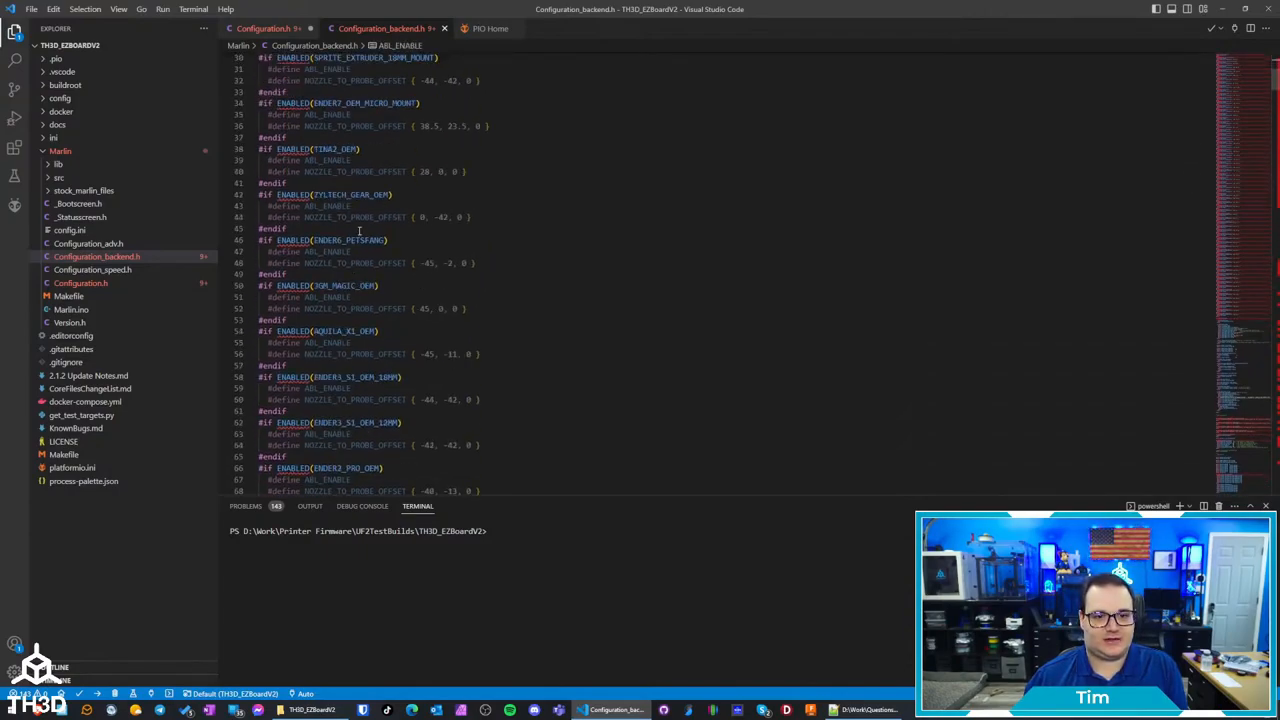
double_click(350, 240)
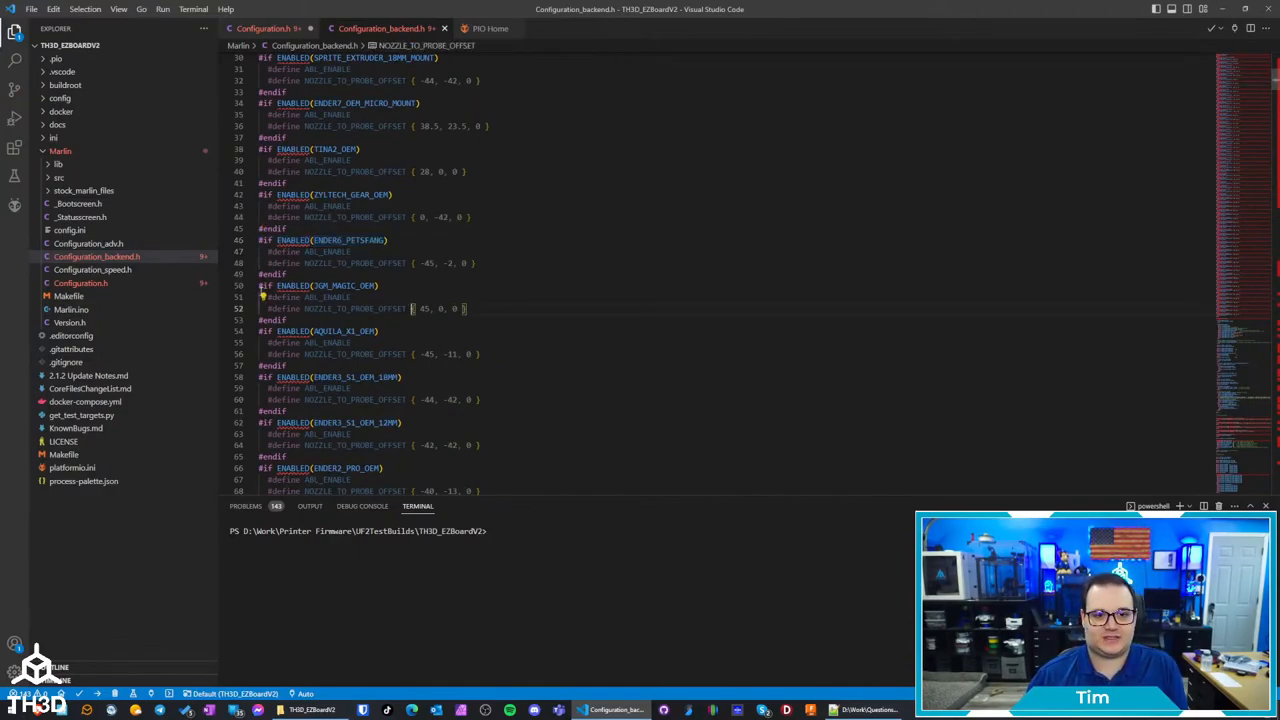
scroll("down", 3)
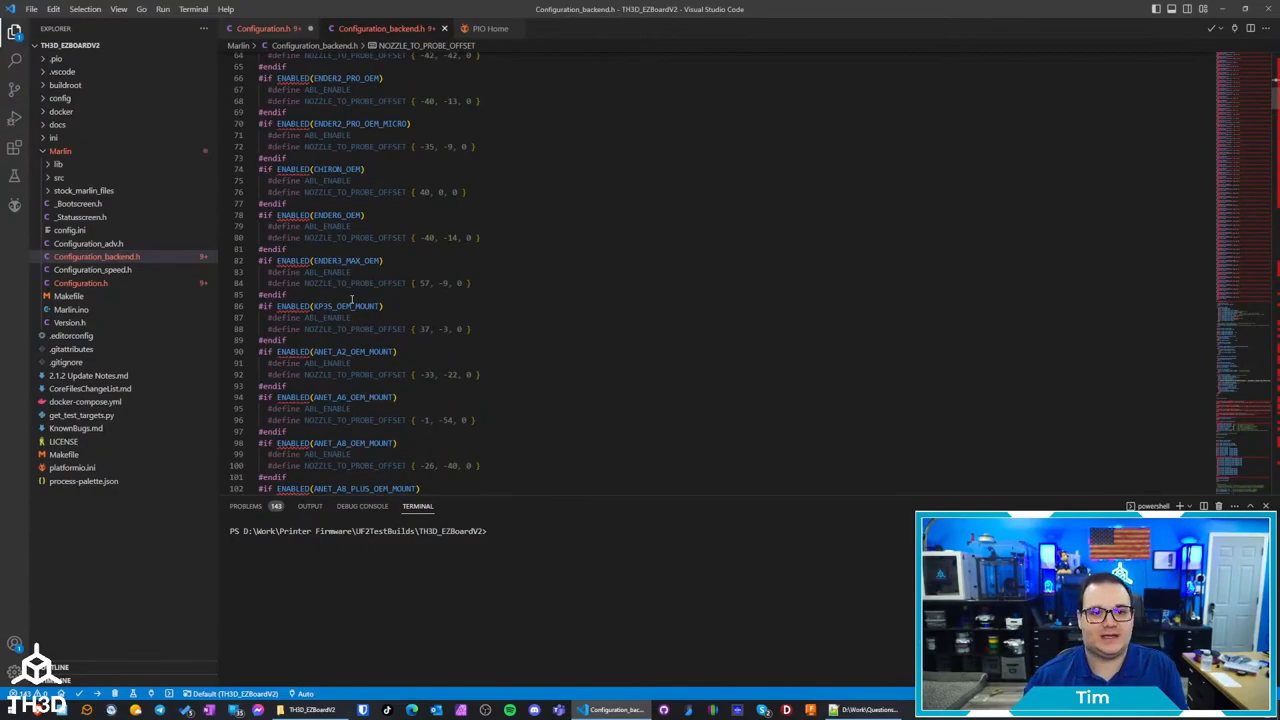
double_click(336, 214)
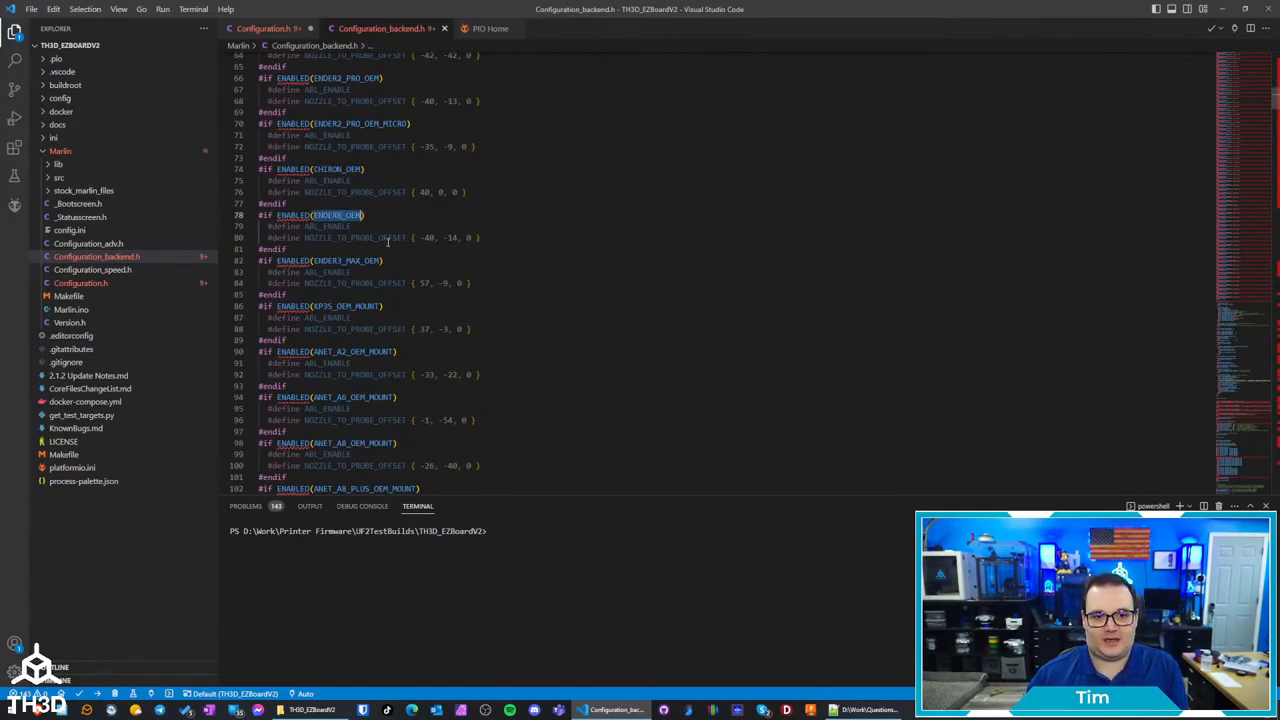
right_click(358, 214)
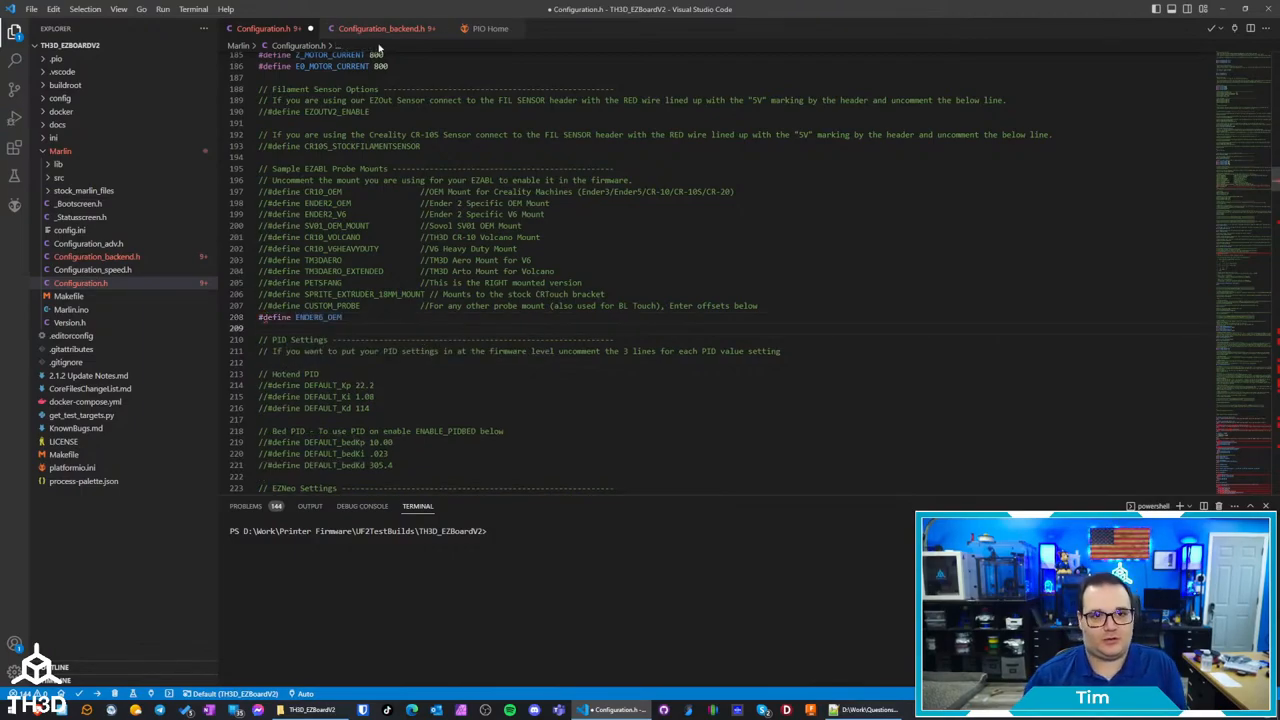
left_click(392, 28)
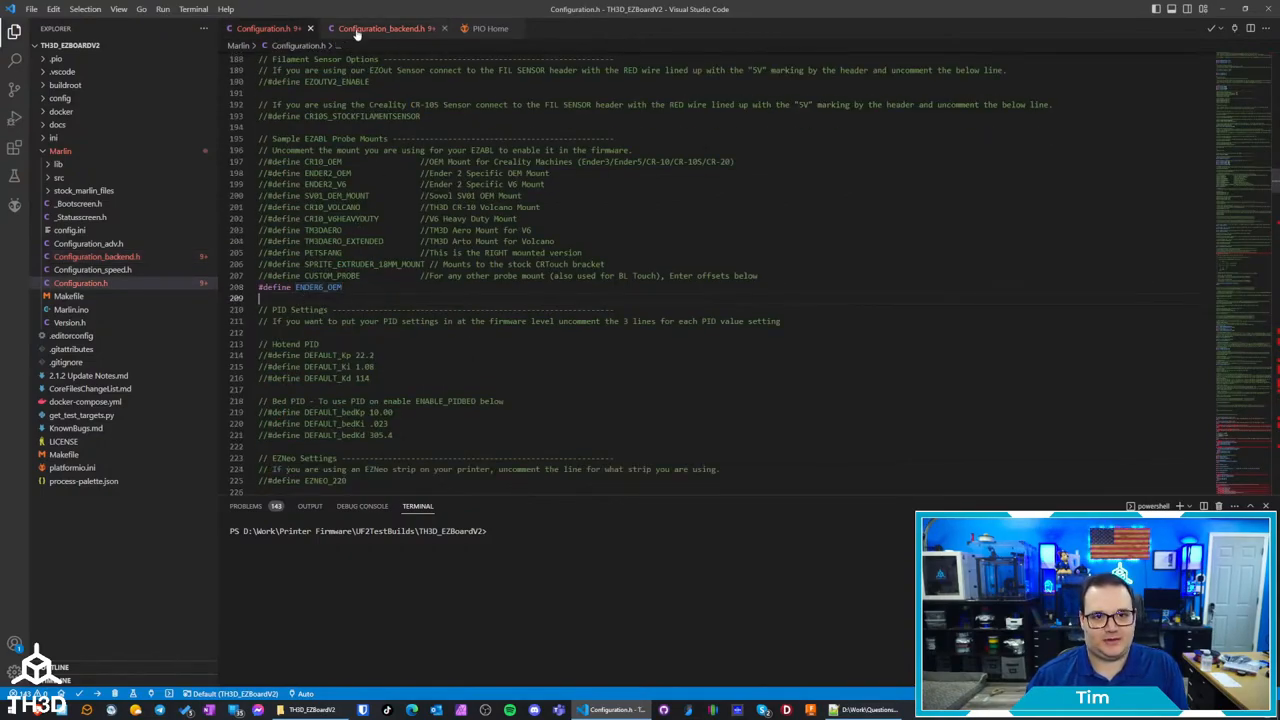
left_click(378, 28)
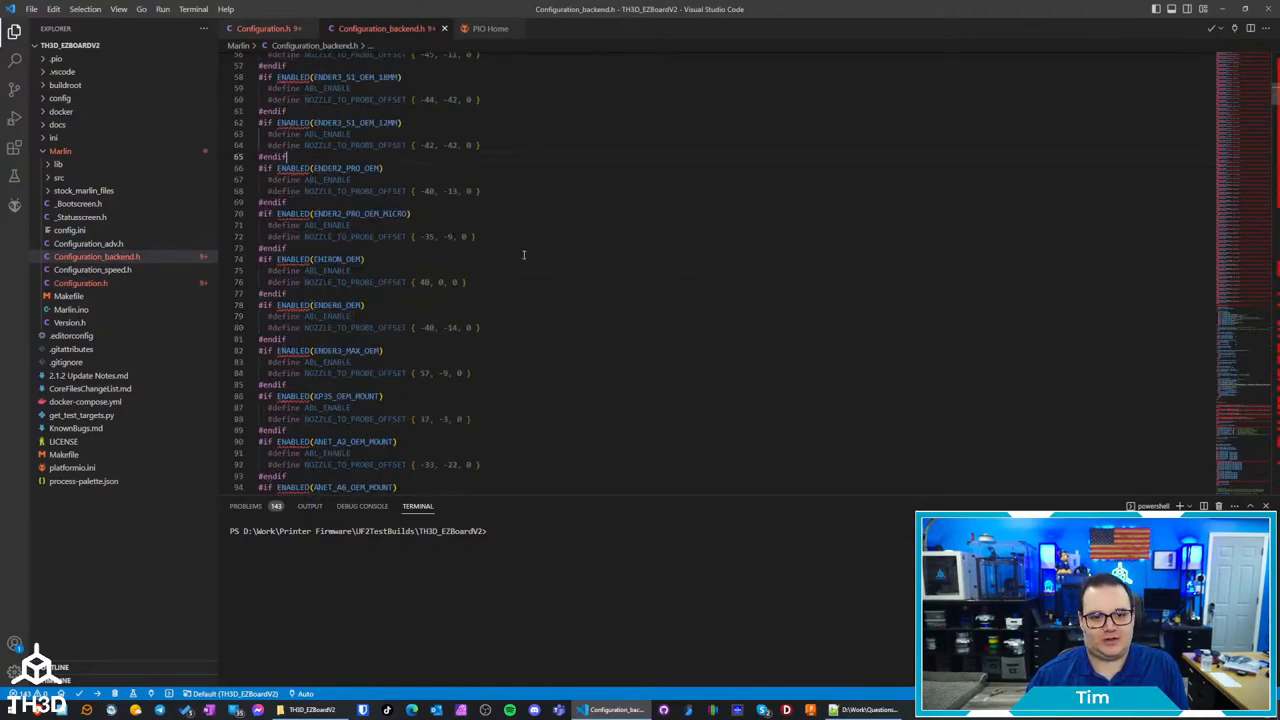
mouse_move(264, 28)
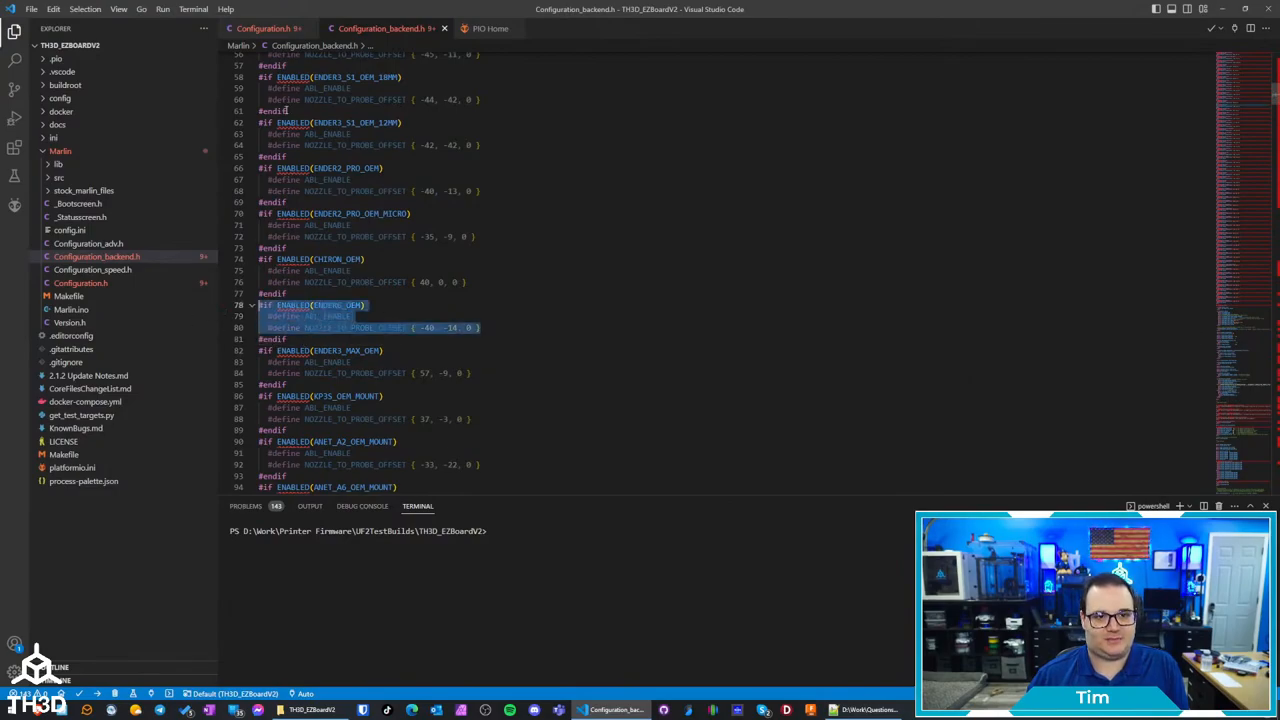
left_click(264, 28)
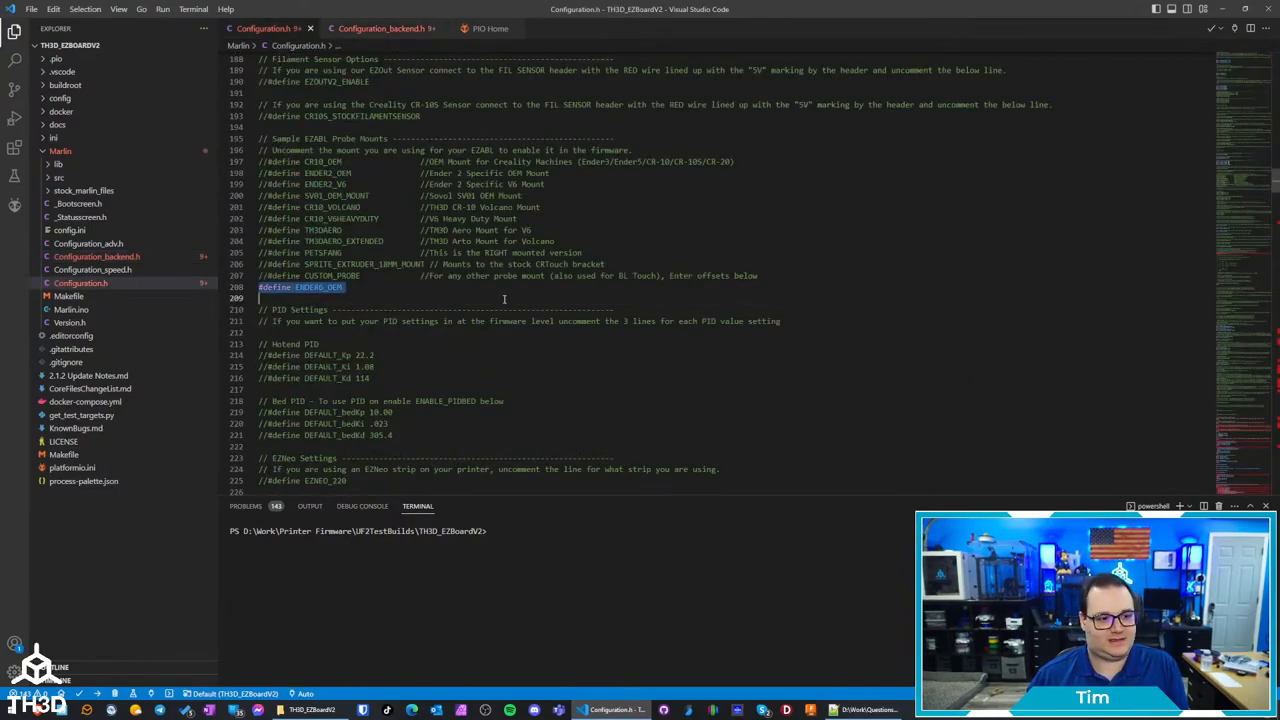
scroll("down", 3)
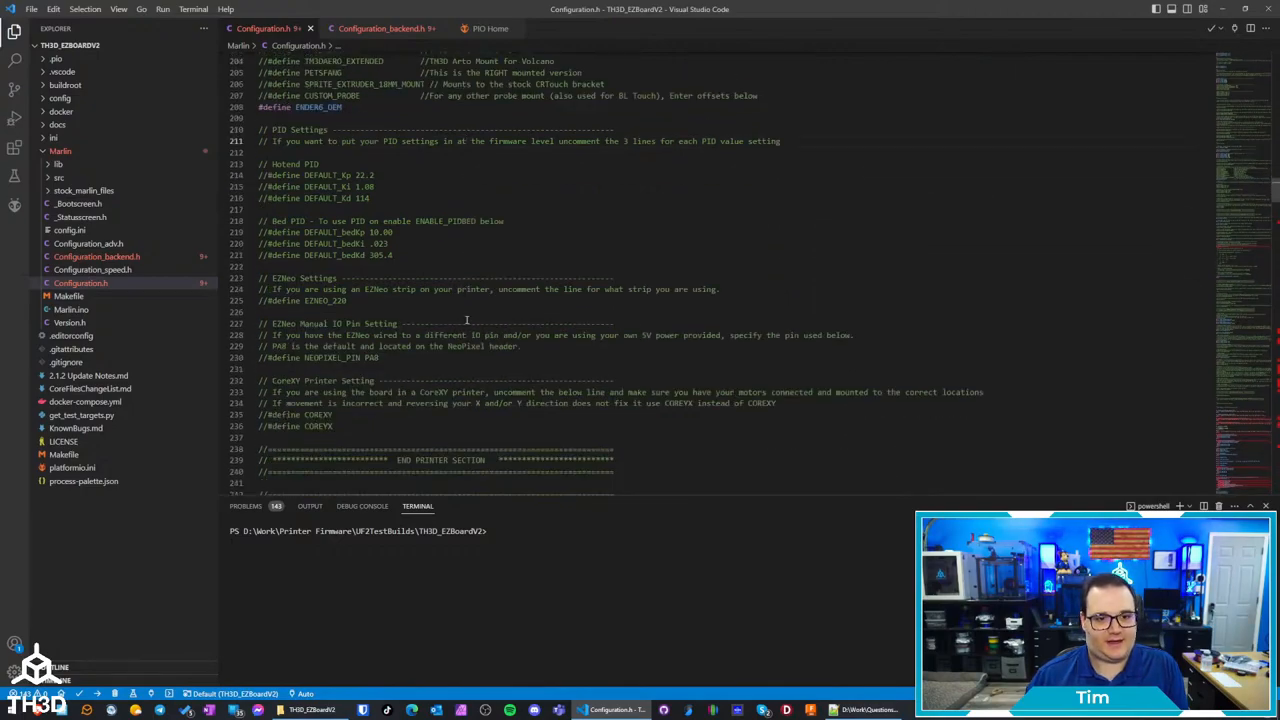
scroll("down", 3)
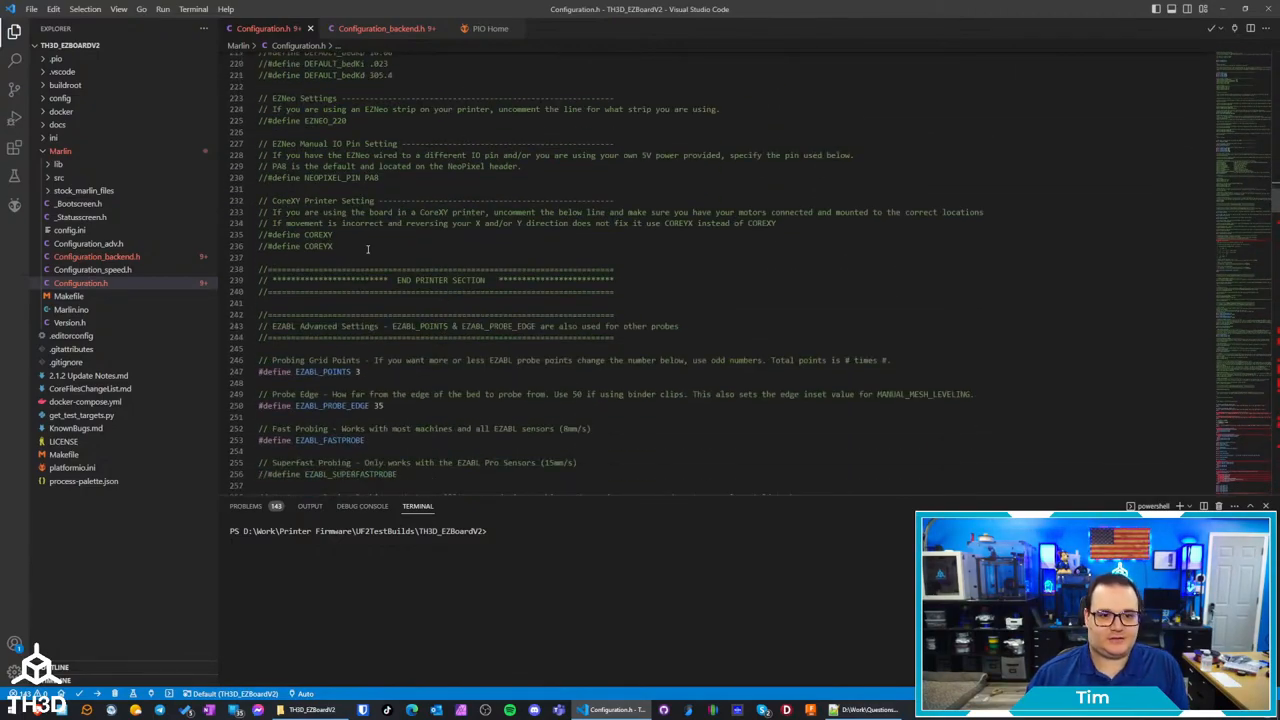
left_click(342, 246)
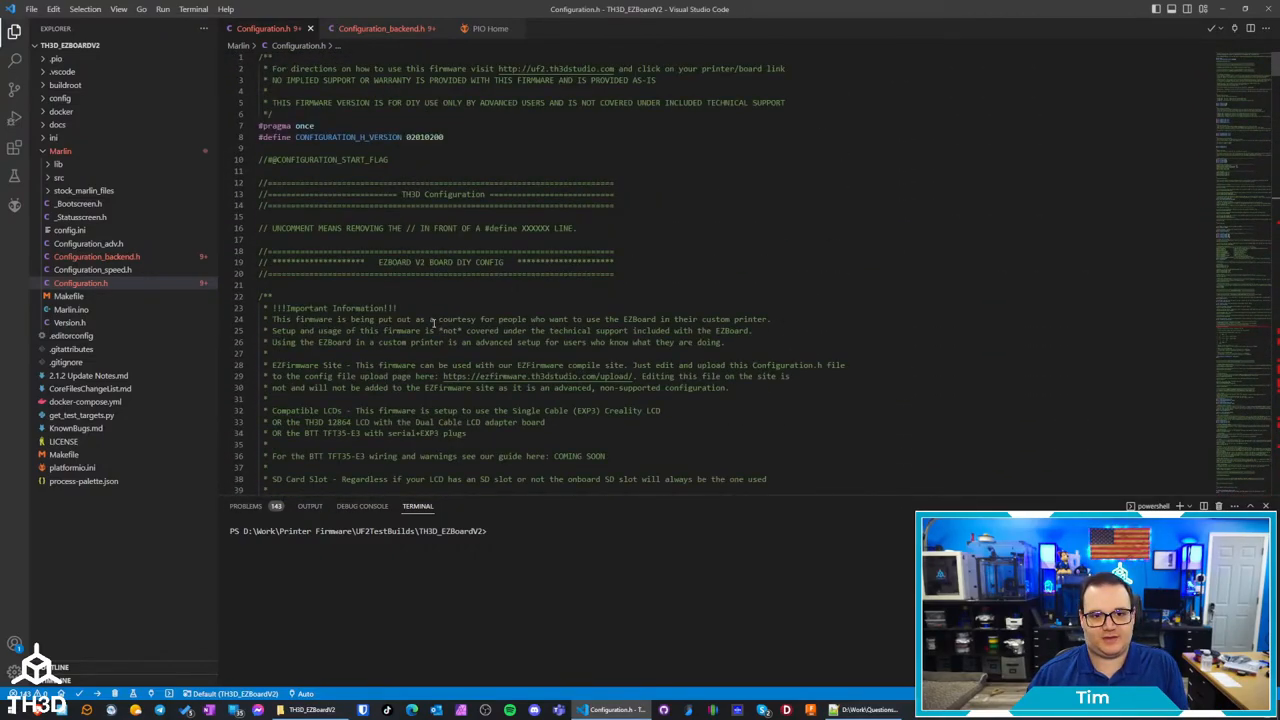
Let the PlatformIO build compile while reviewing the probe mount, PID and EZNeo settings, dismissing the Notepad++ prompt
scroll("down", 3)
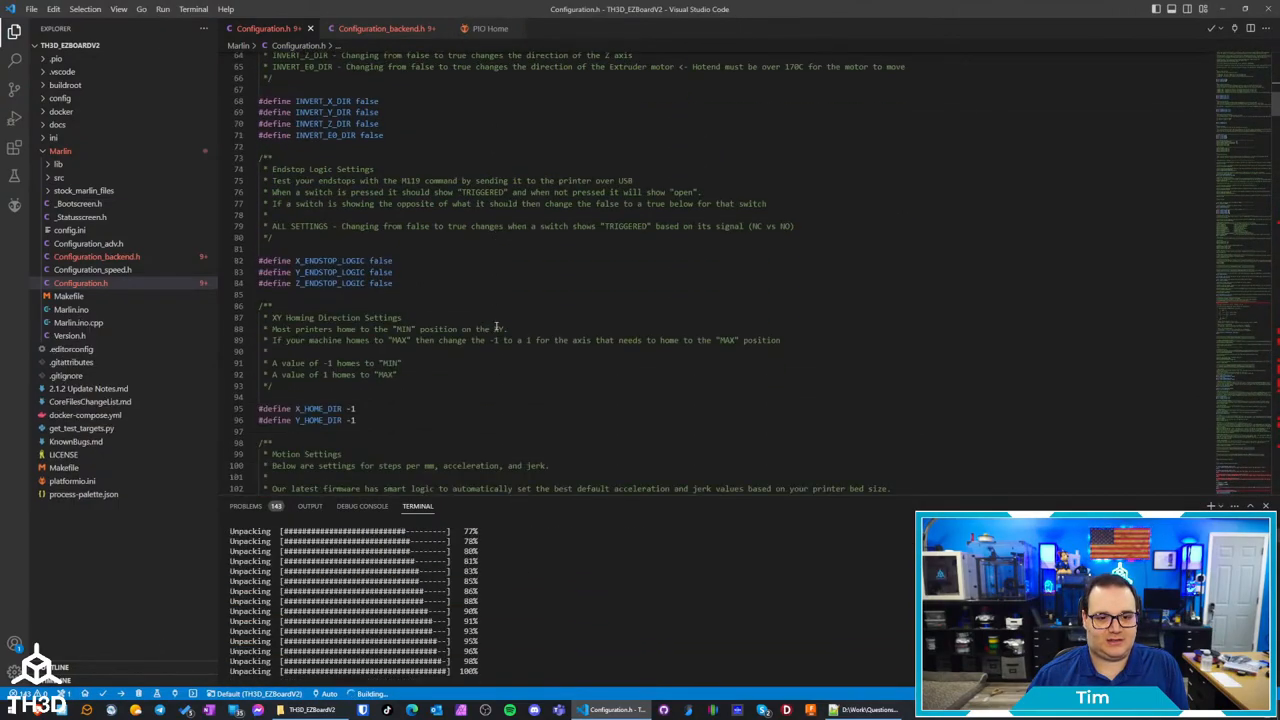
scroll("down", 3)
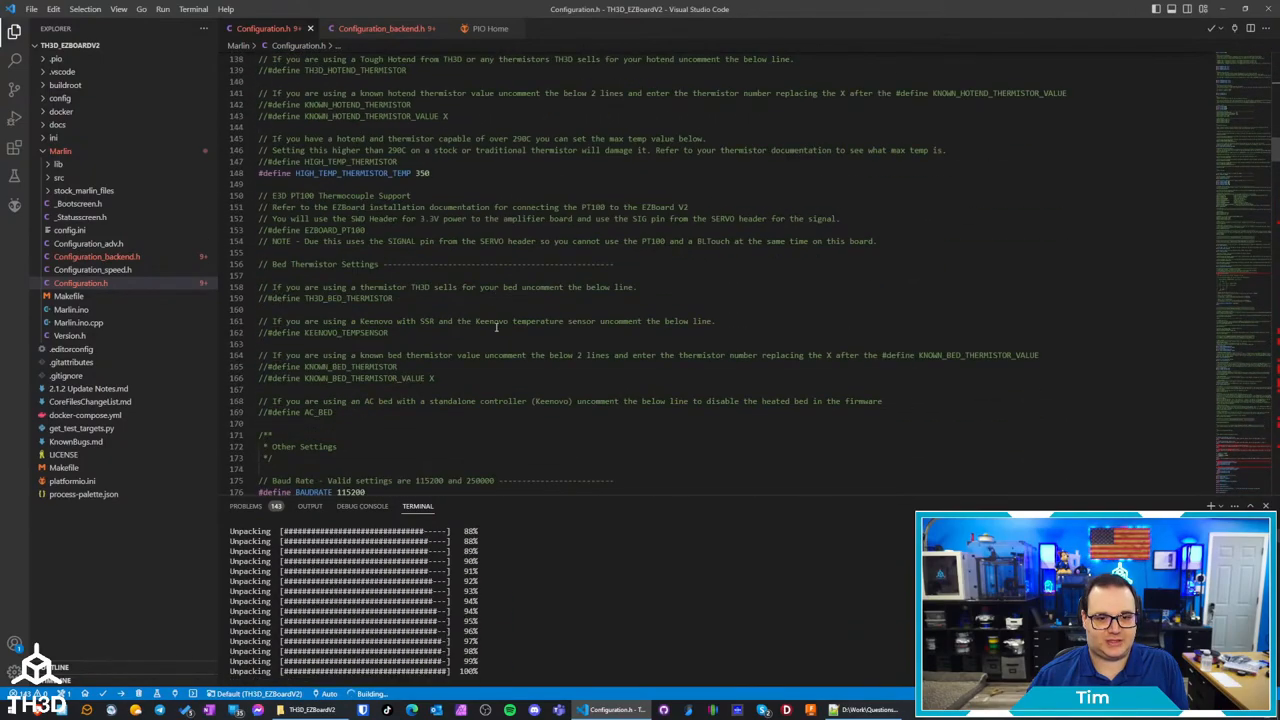
scroll("down", 3)
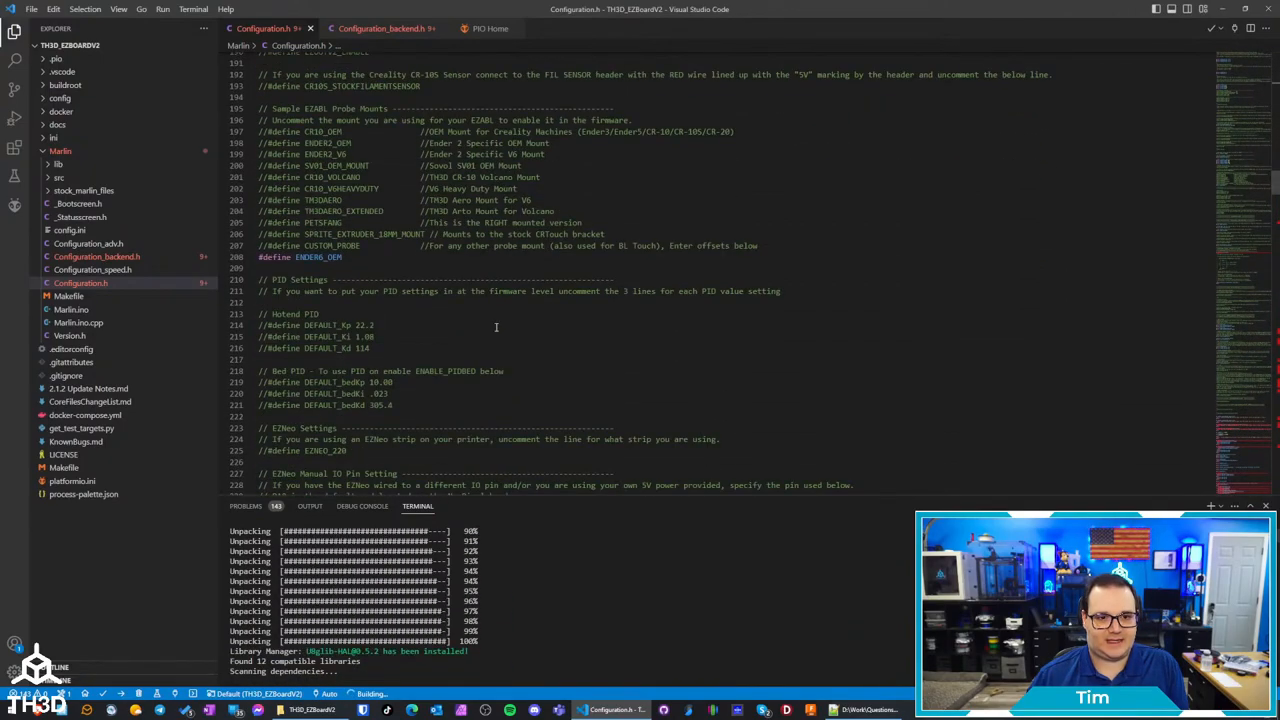
scroll("down", 3)
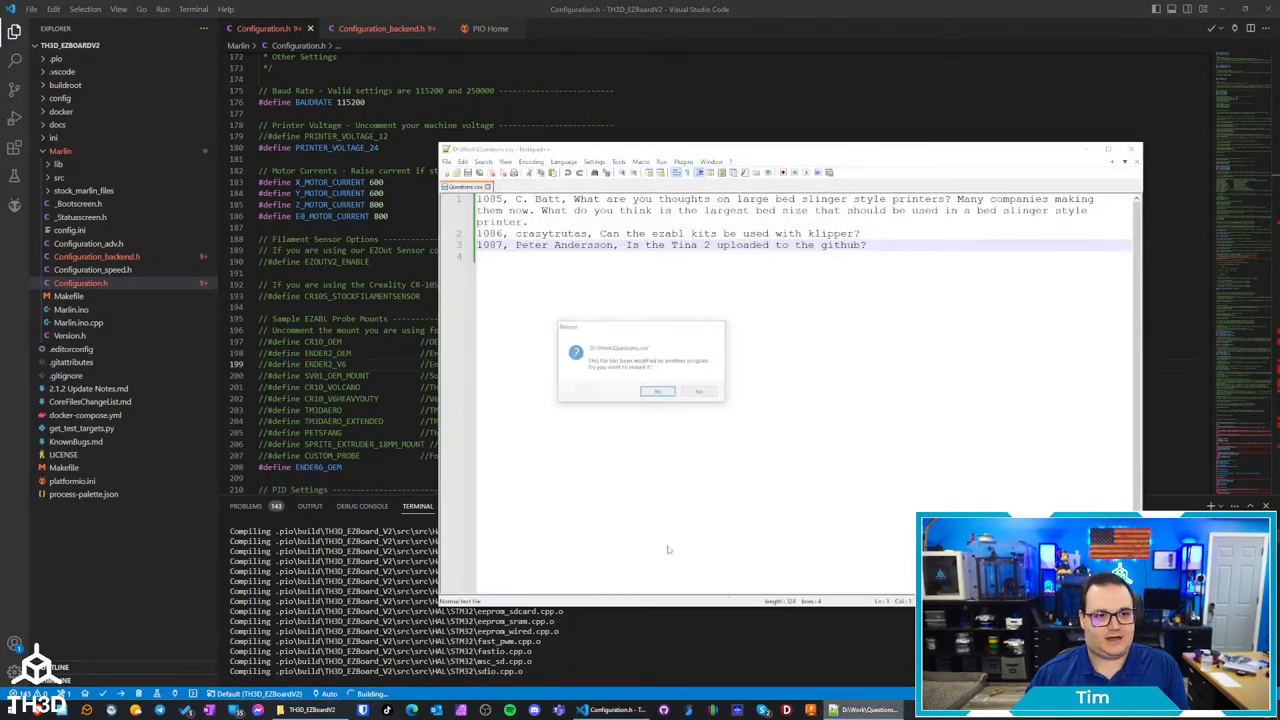
left_click(656, 390)
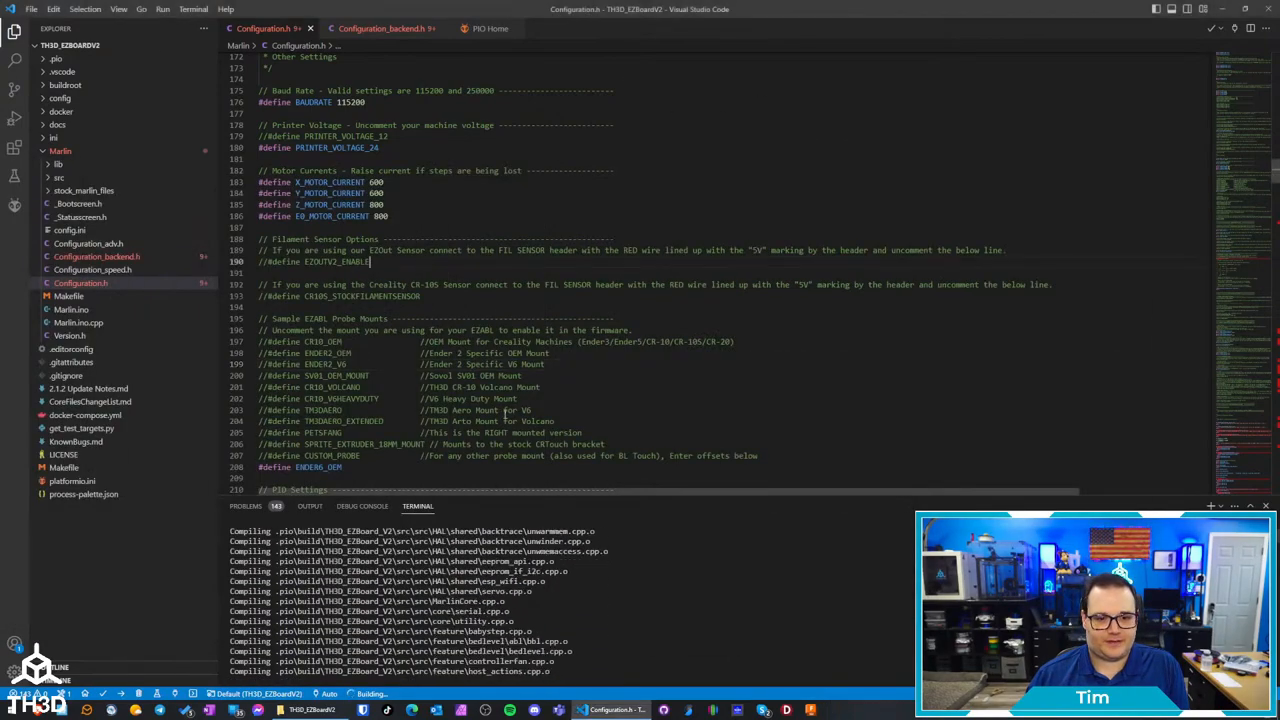
scroll("down", 3)
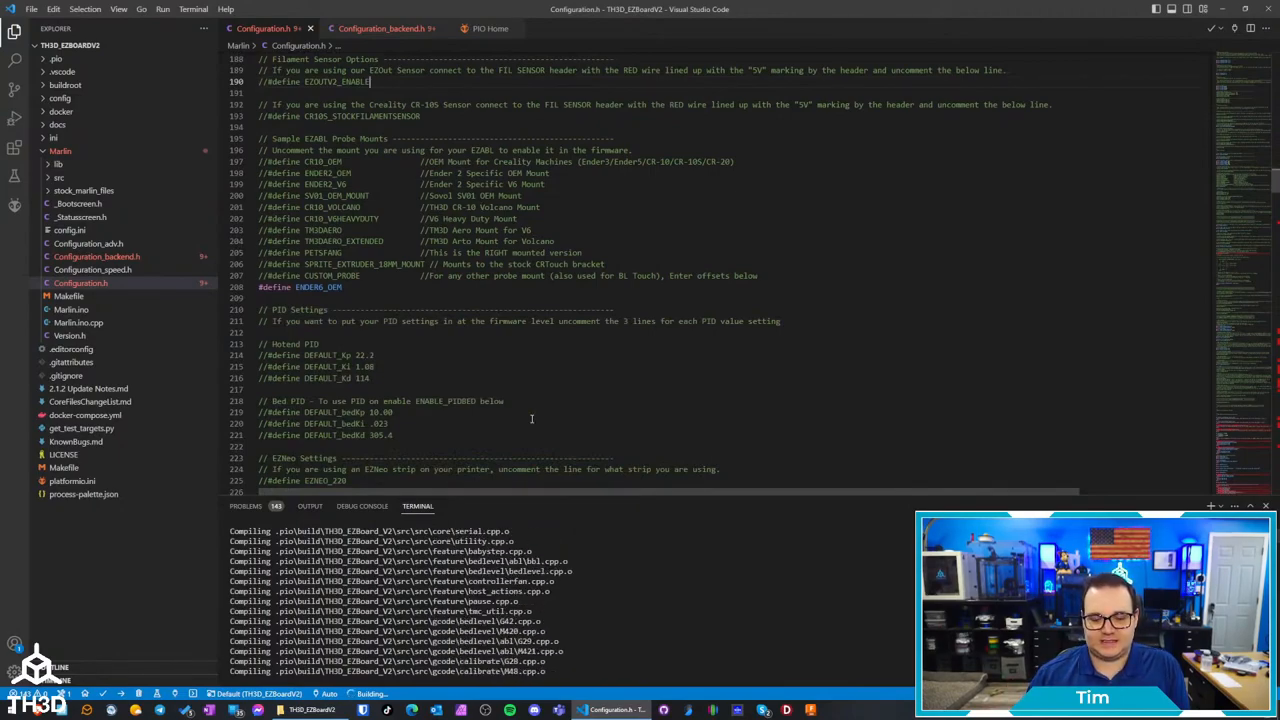